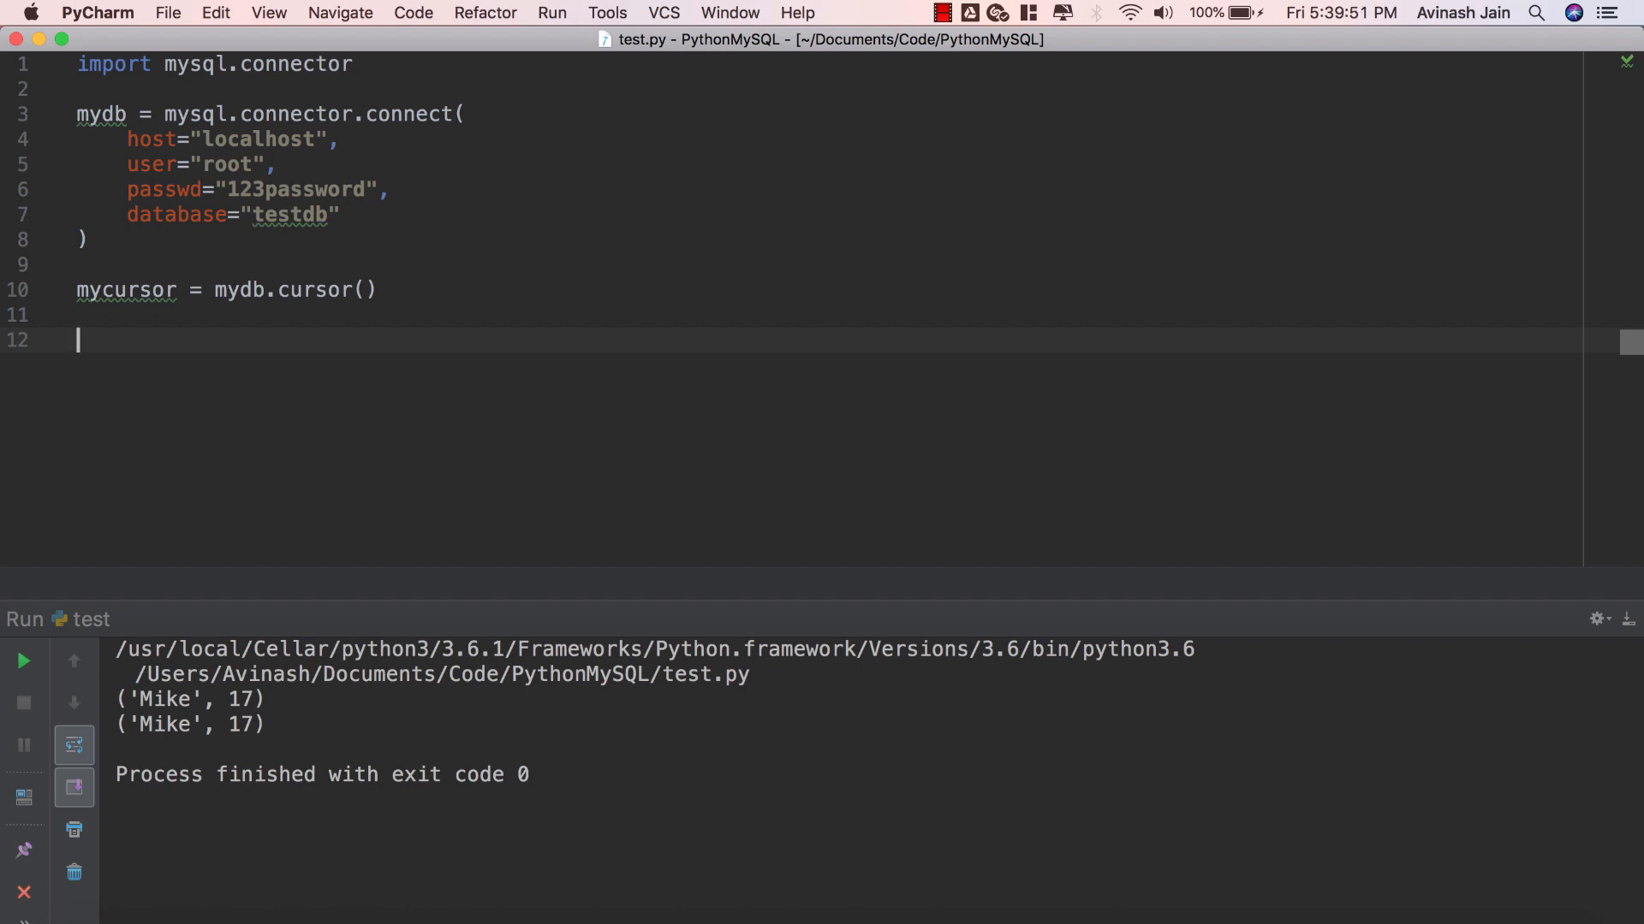
pyautogui.moveTo(125, 291)
pyautogui.write('sql = "SELEC')
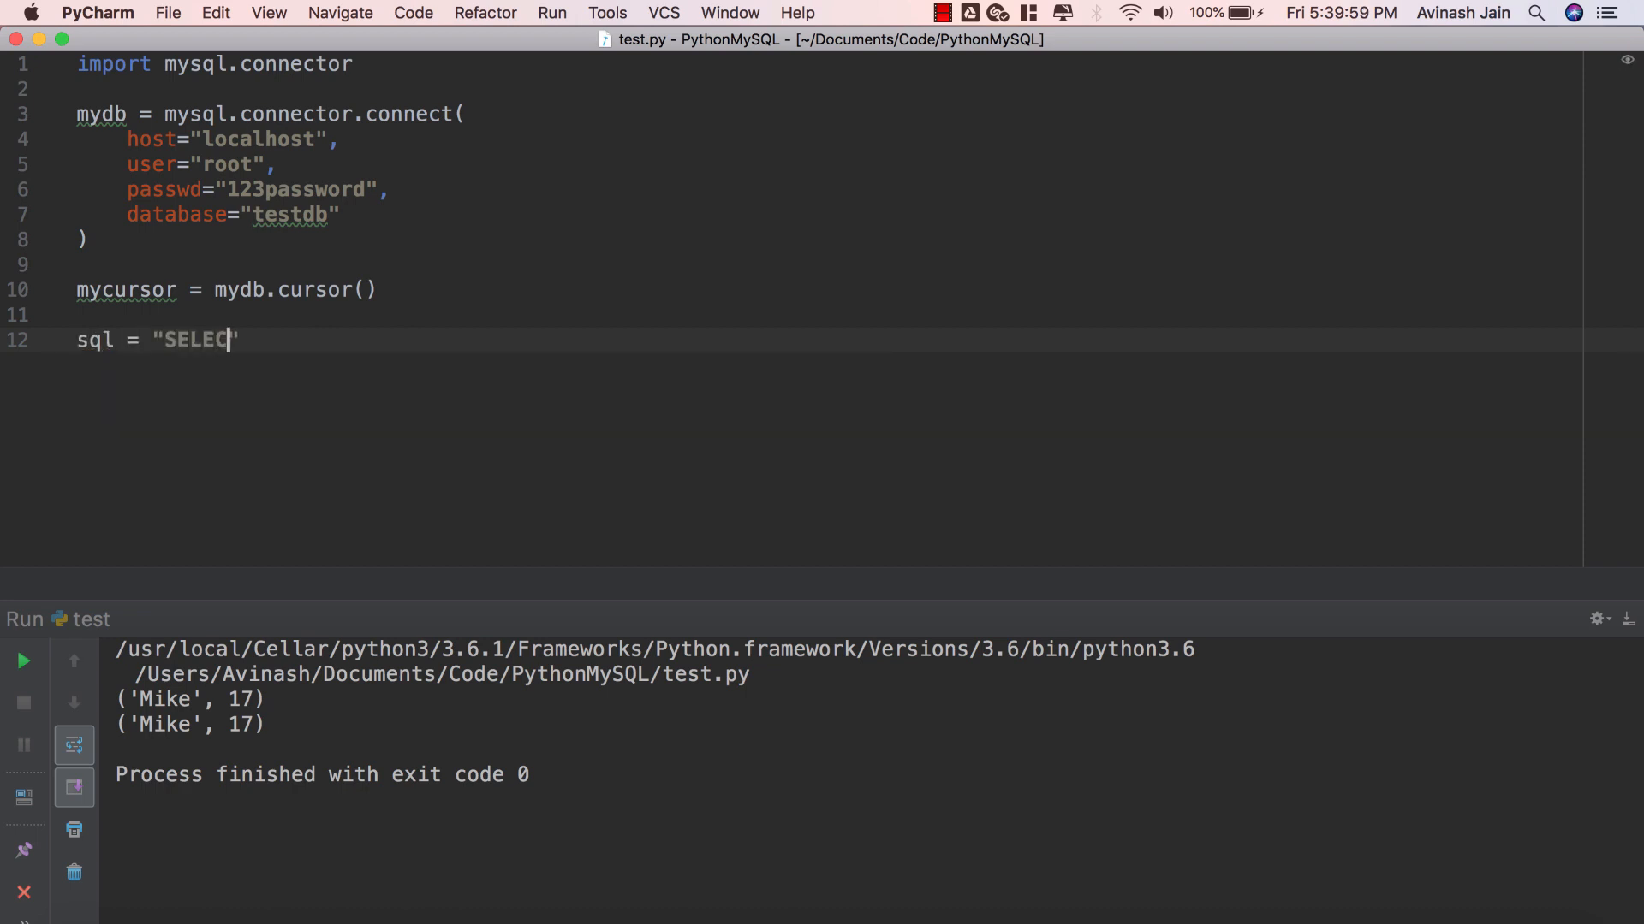
# Step: Write the query string "SELECT * FROM students ORDER BY name" assigned to sql
pyautogui.write('T *')
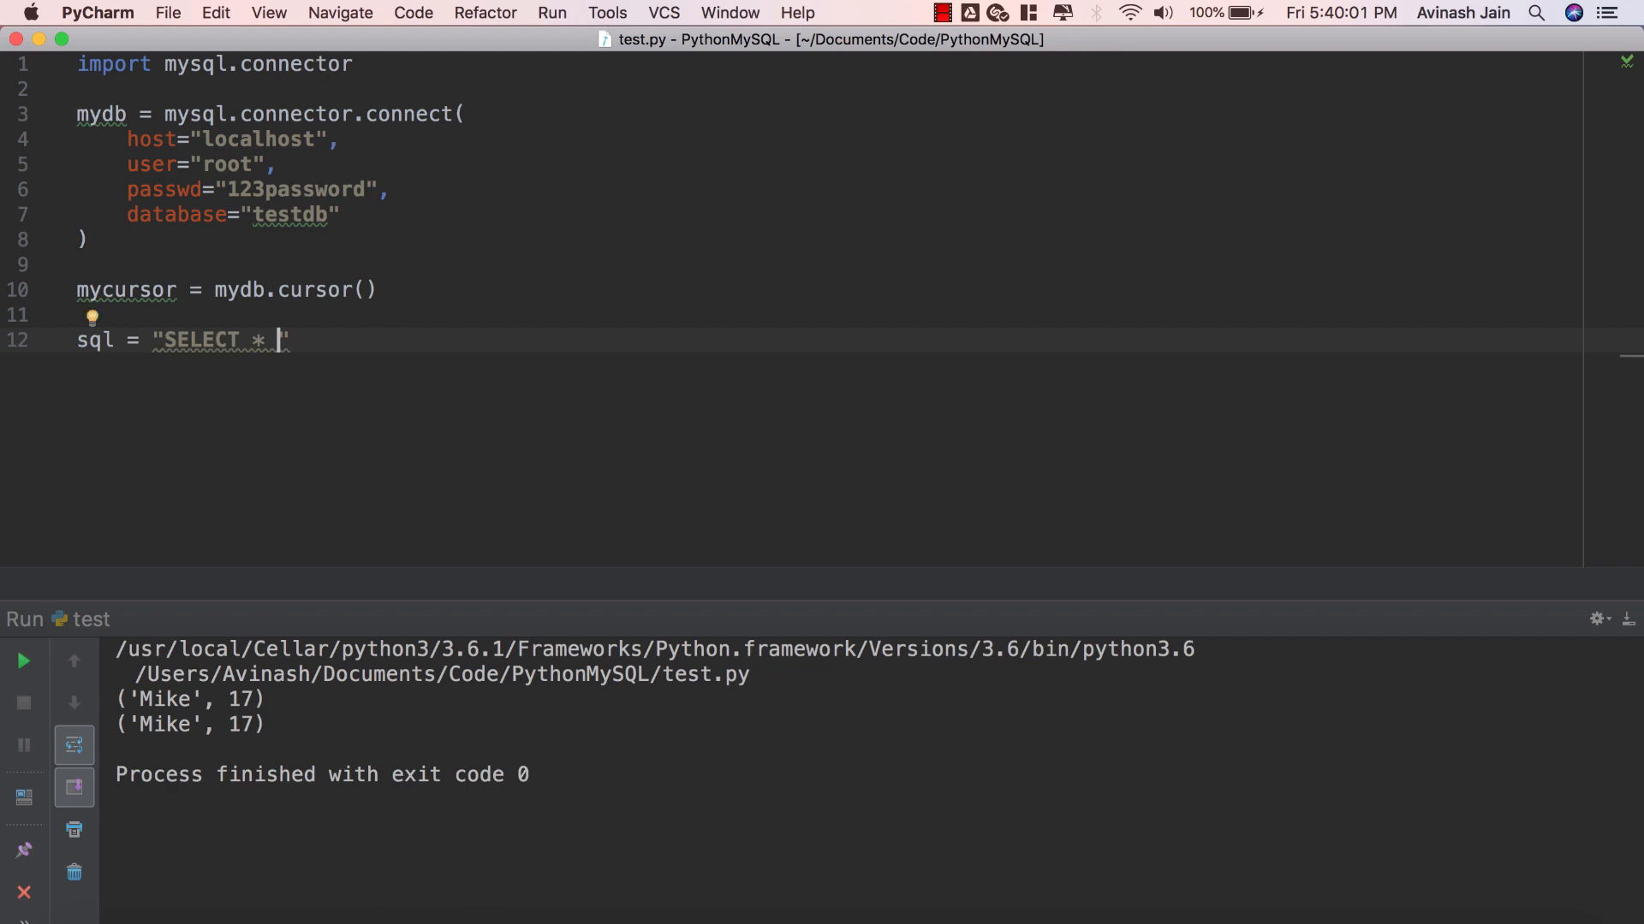
pyautogui.write('FROM st')
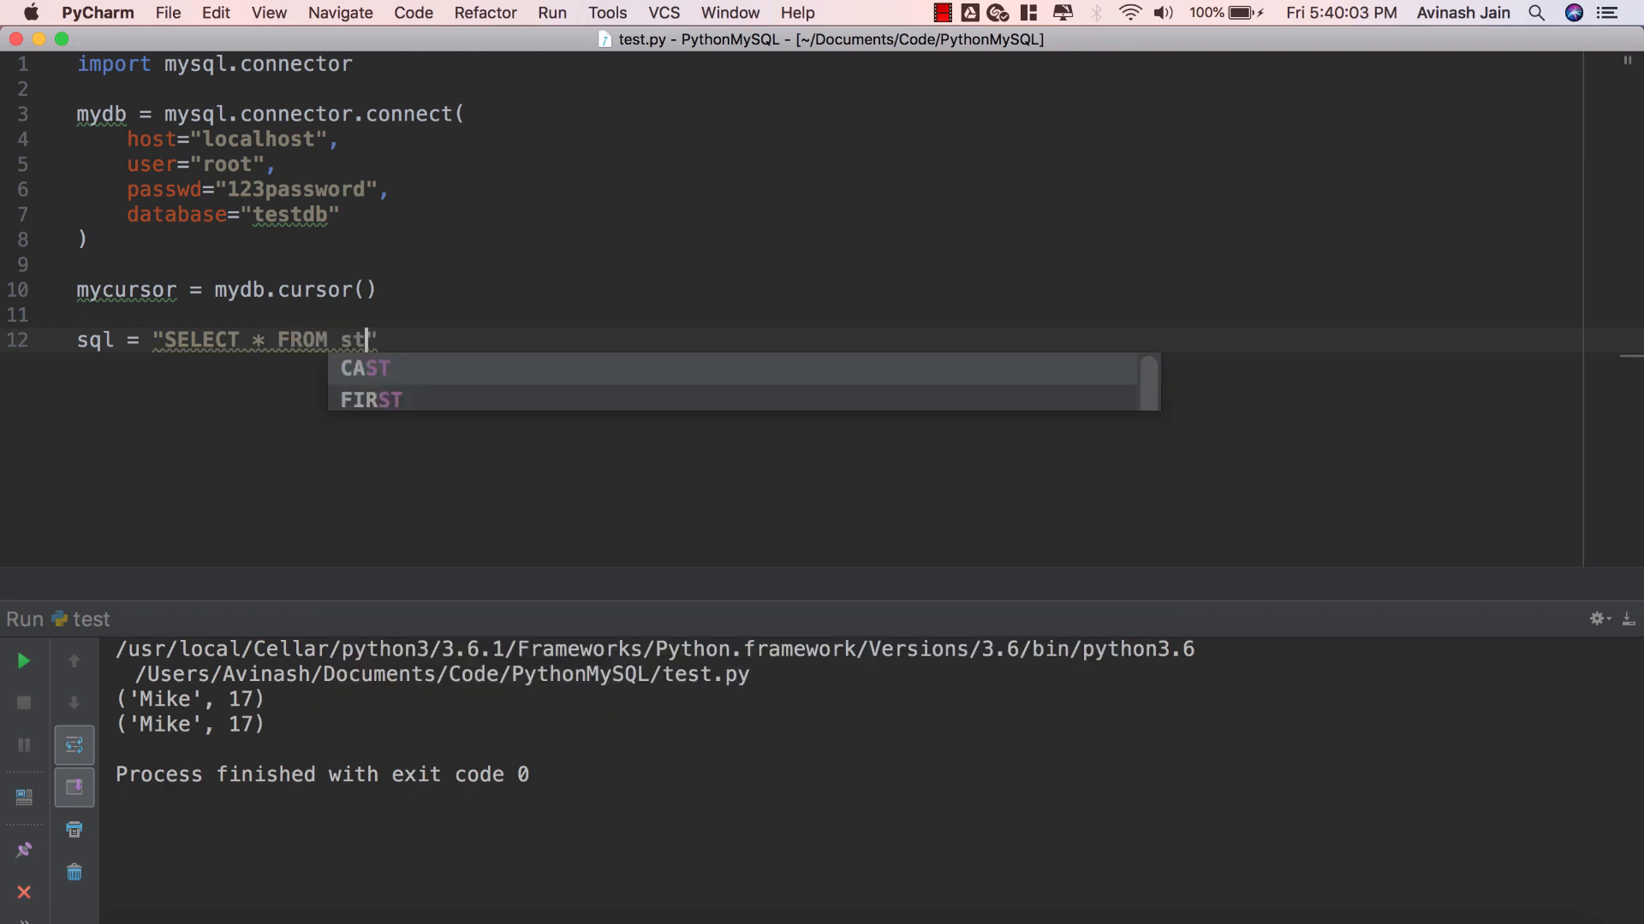
pyautogui.write('udents')
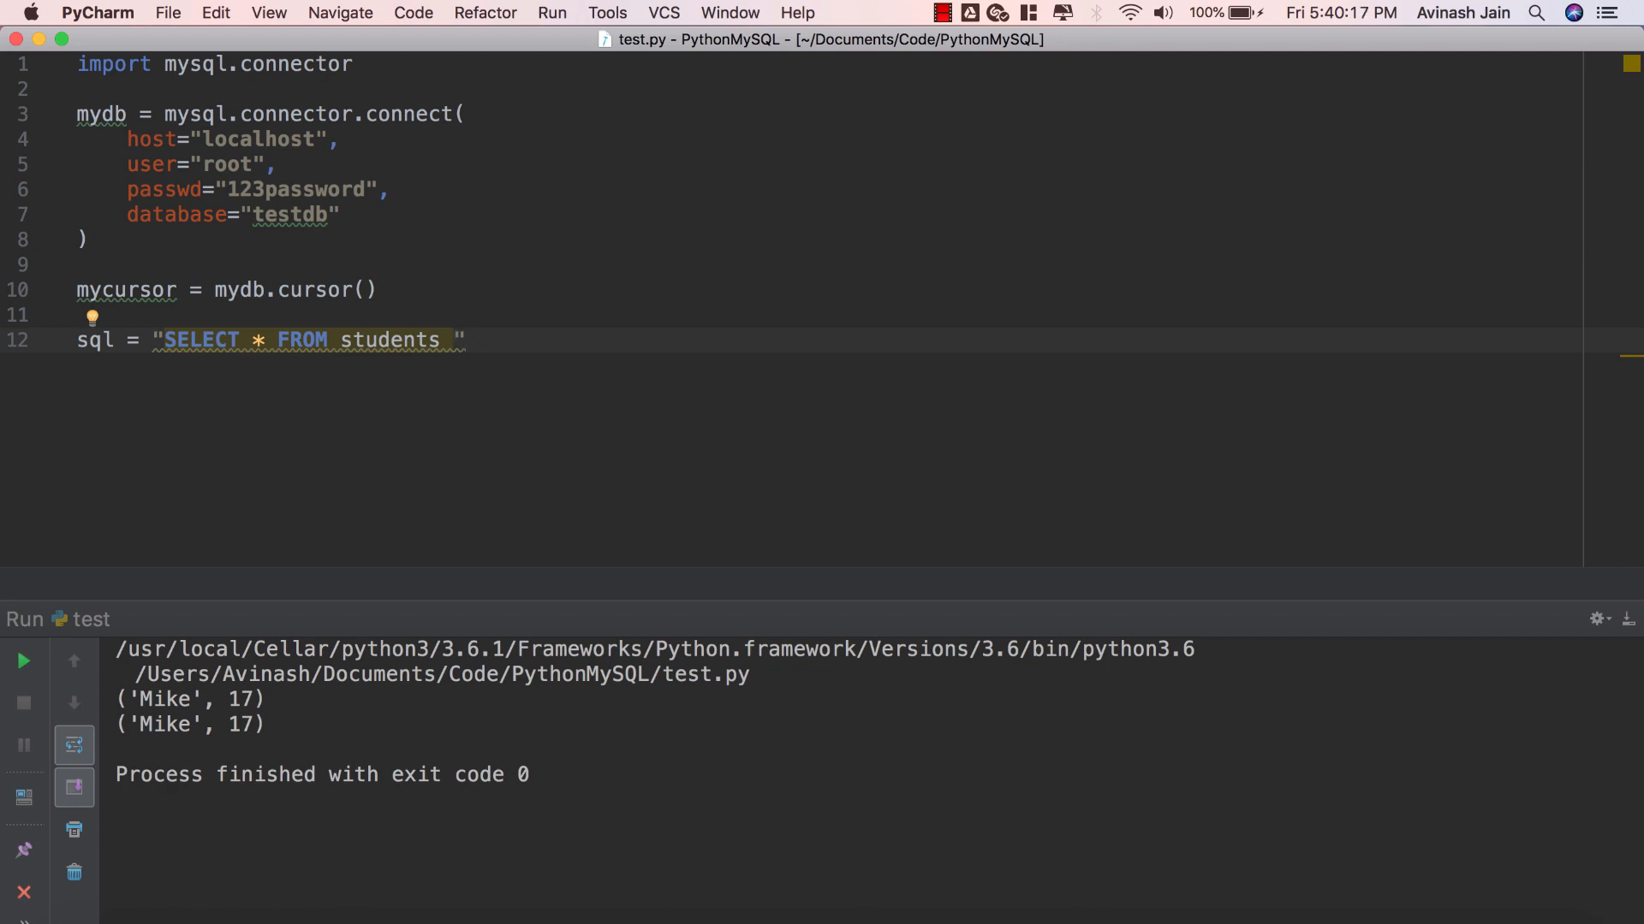
pyautogui.write('ORDER')
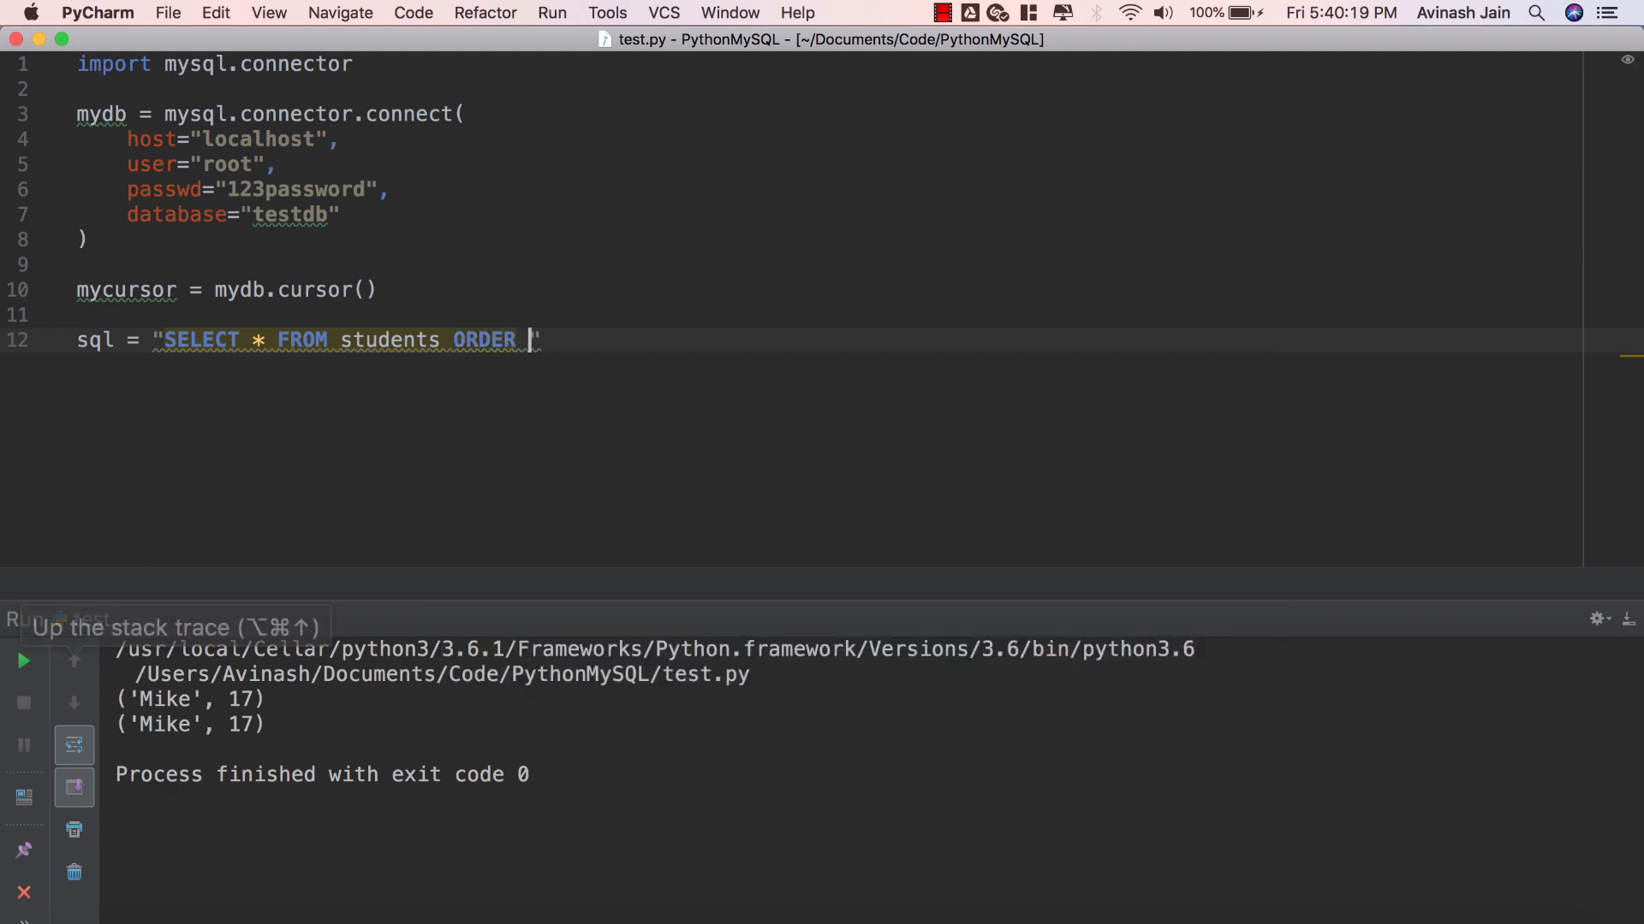
pyautogui.write('BY')
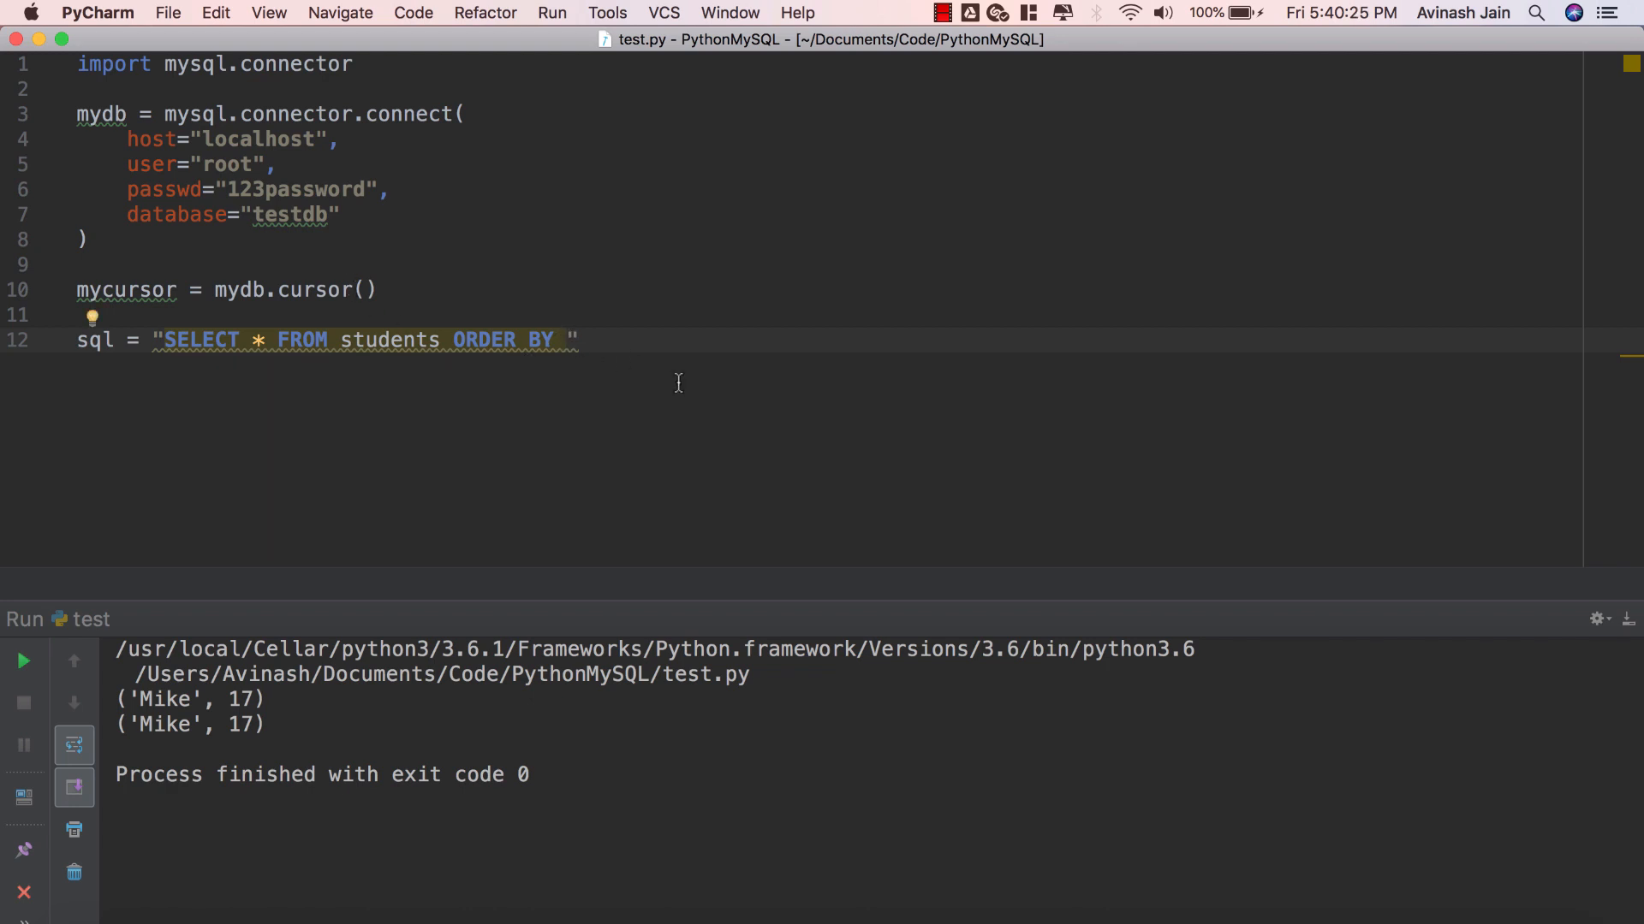
pyautogui.write('name')
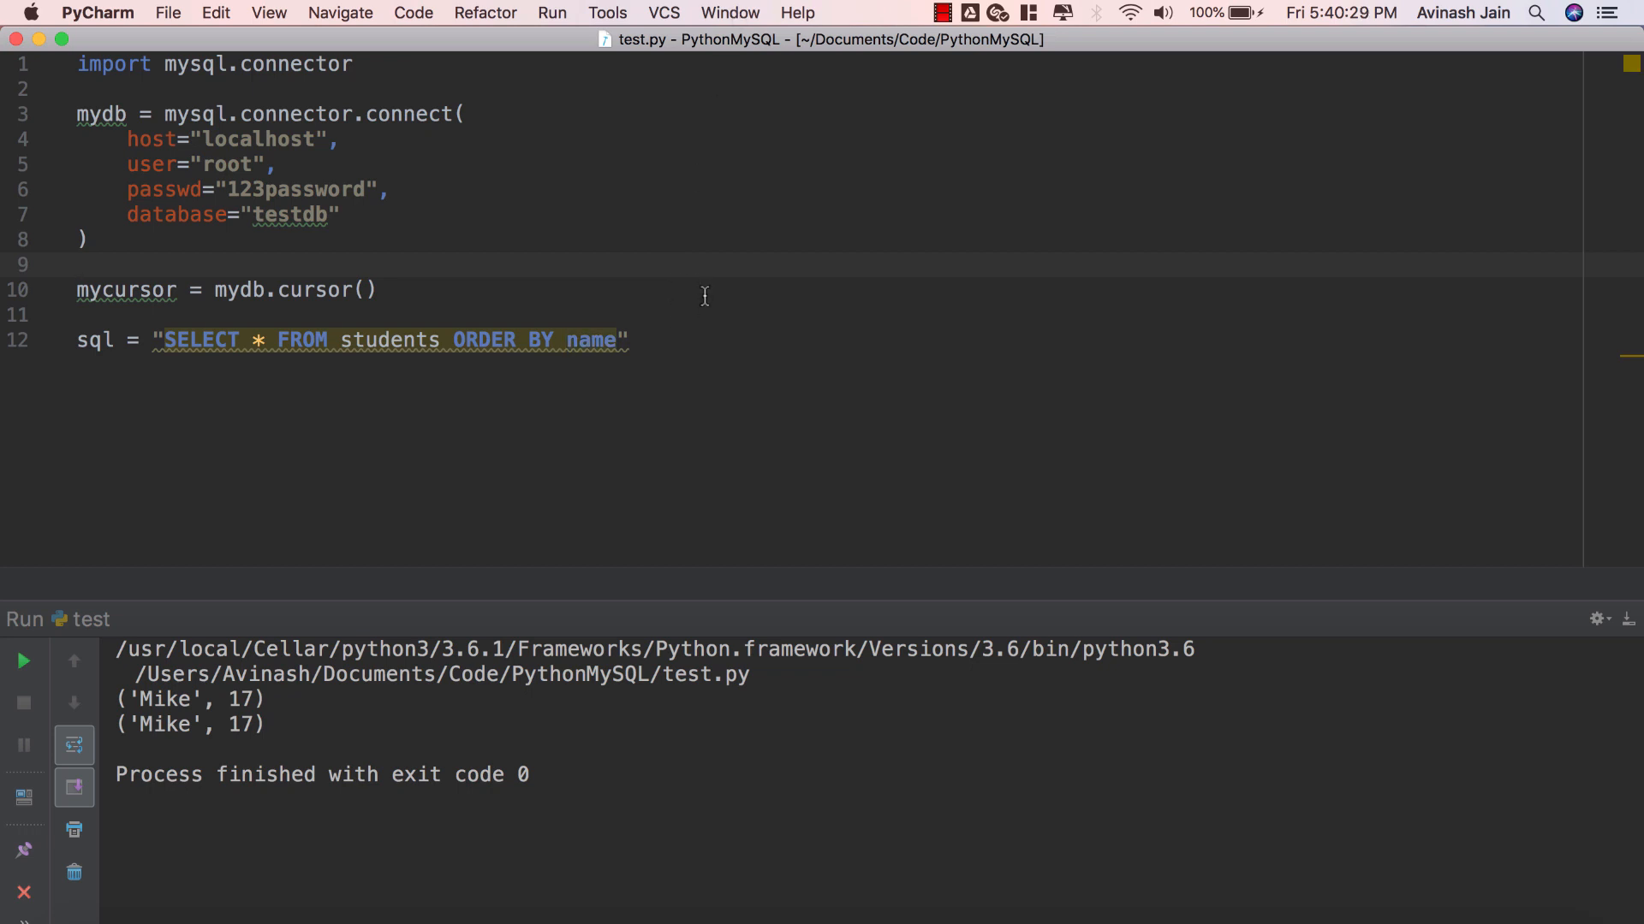
# Step: Execute the query with mycursor.execute(sql) and fetch all rows into myresult
pyautogui.press('enter')
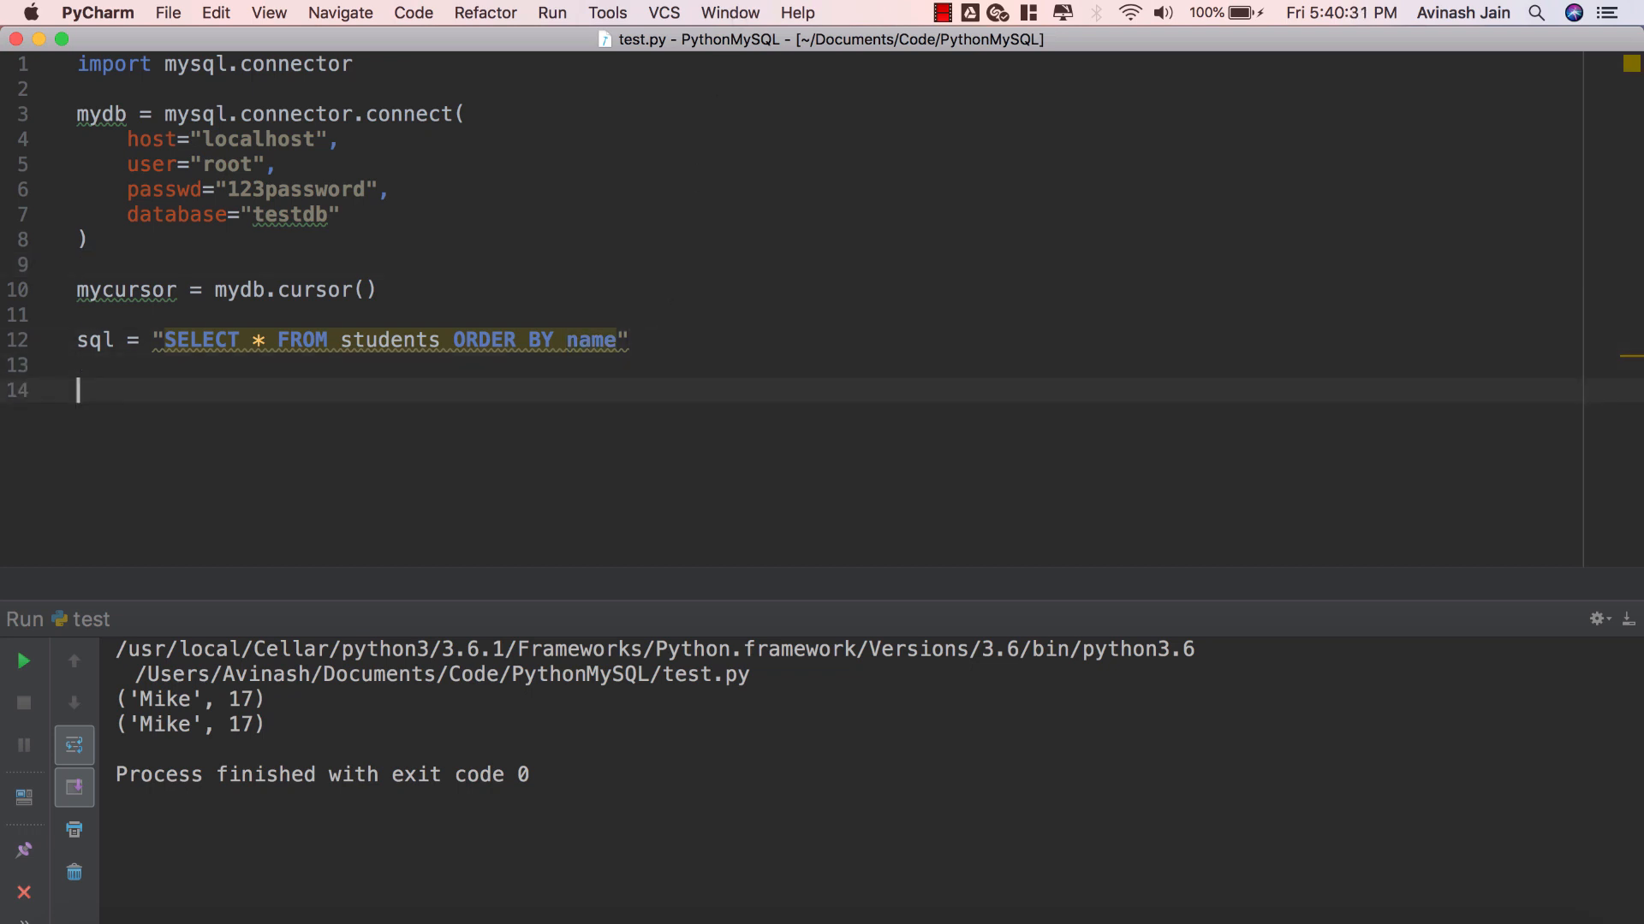
pyautogui.write('mycursor')
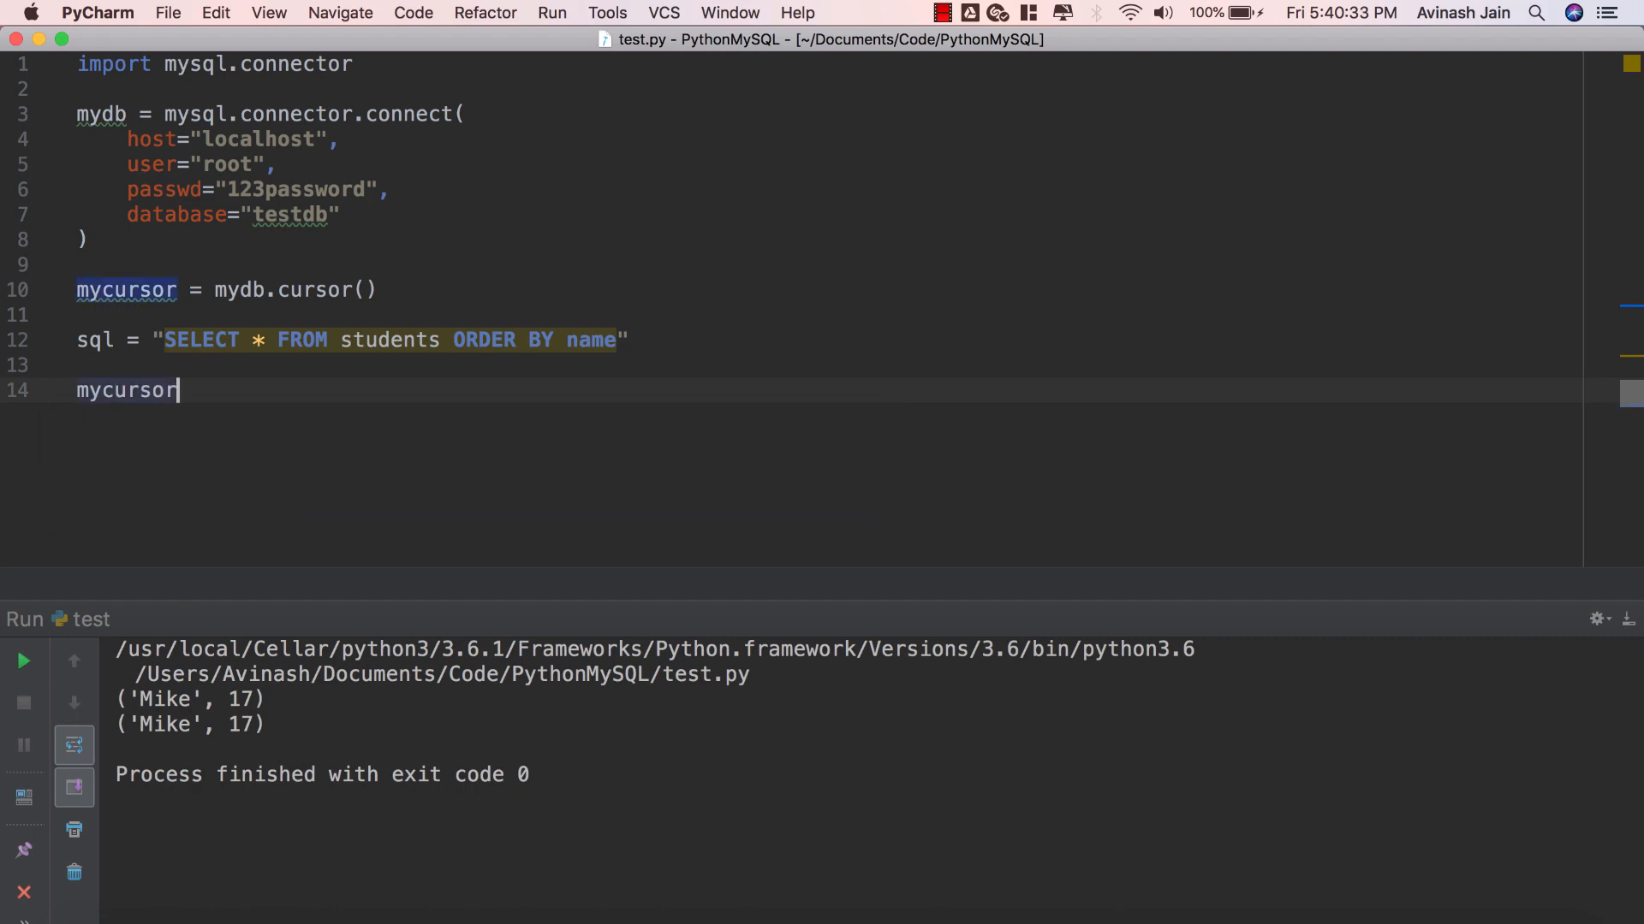
pyautogui.write('.execute(sql)')
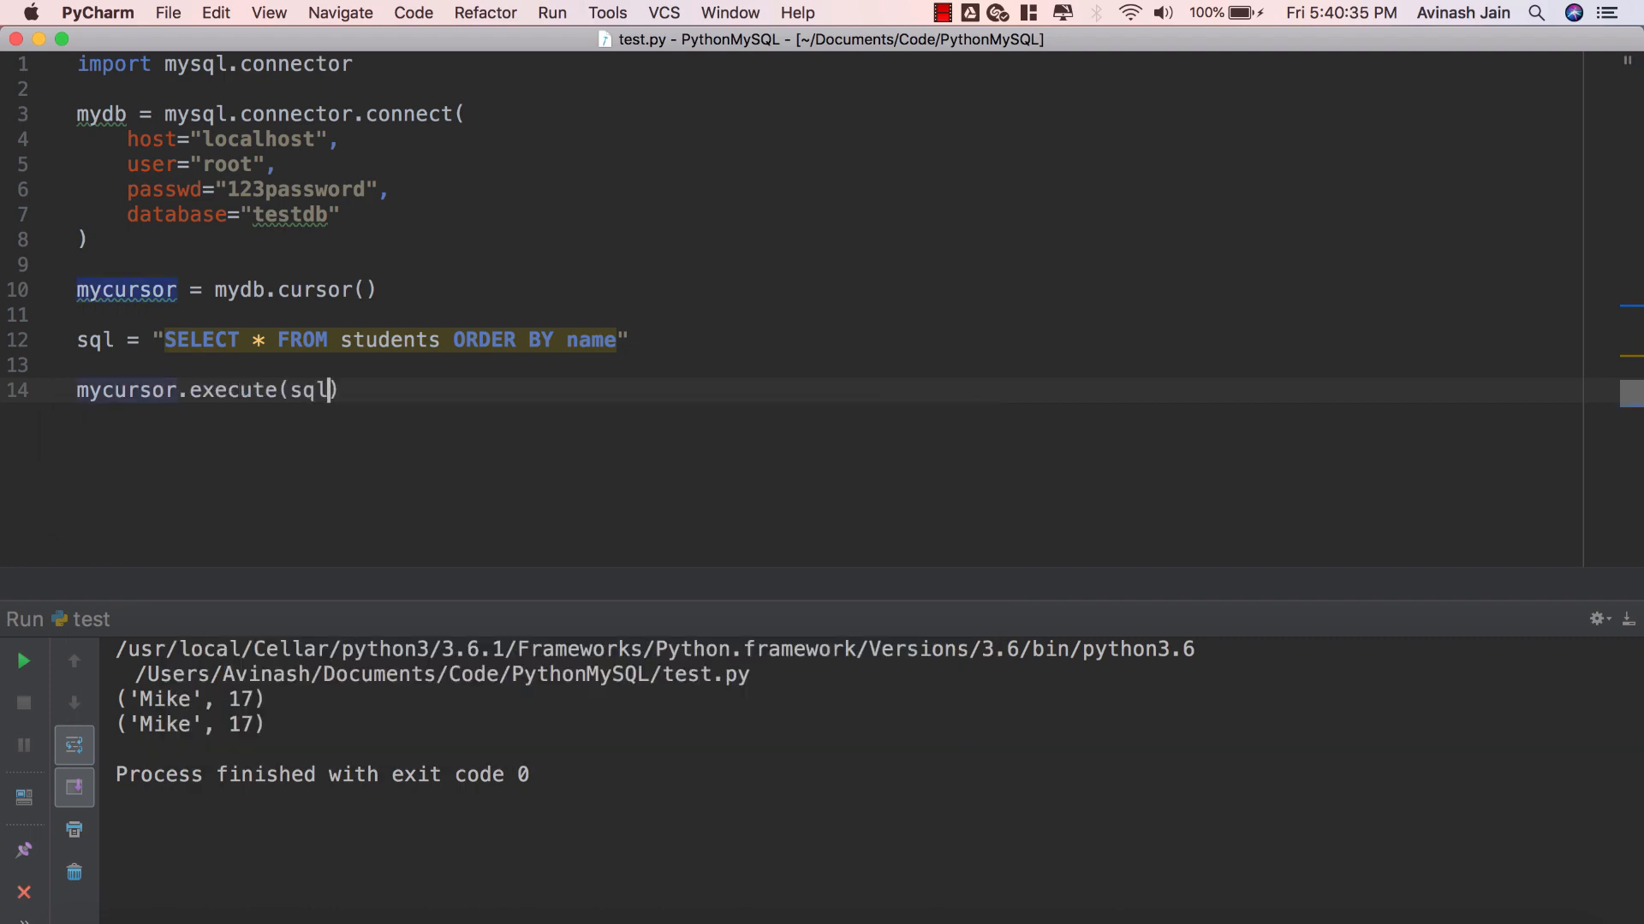
pyautogui.write('myresult = m')
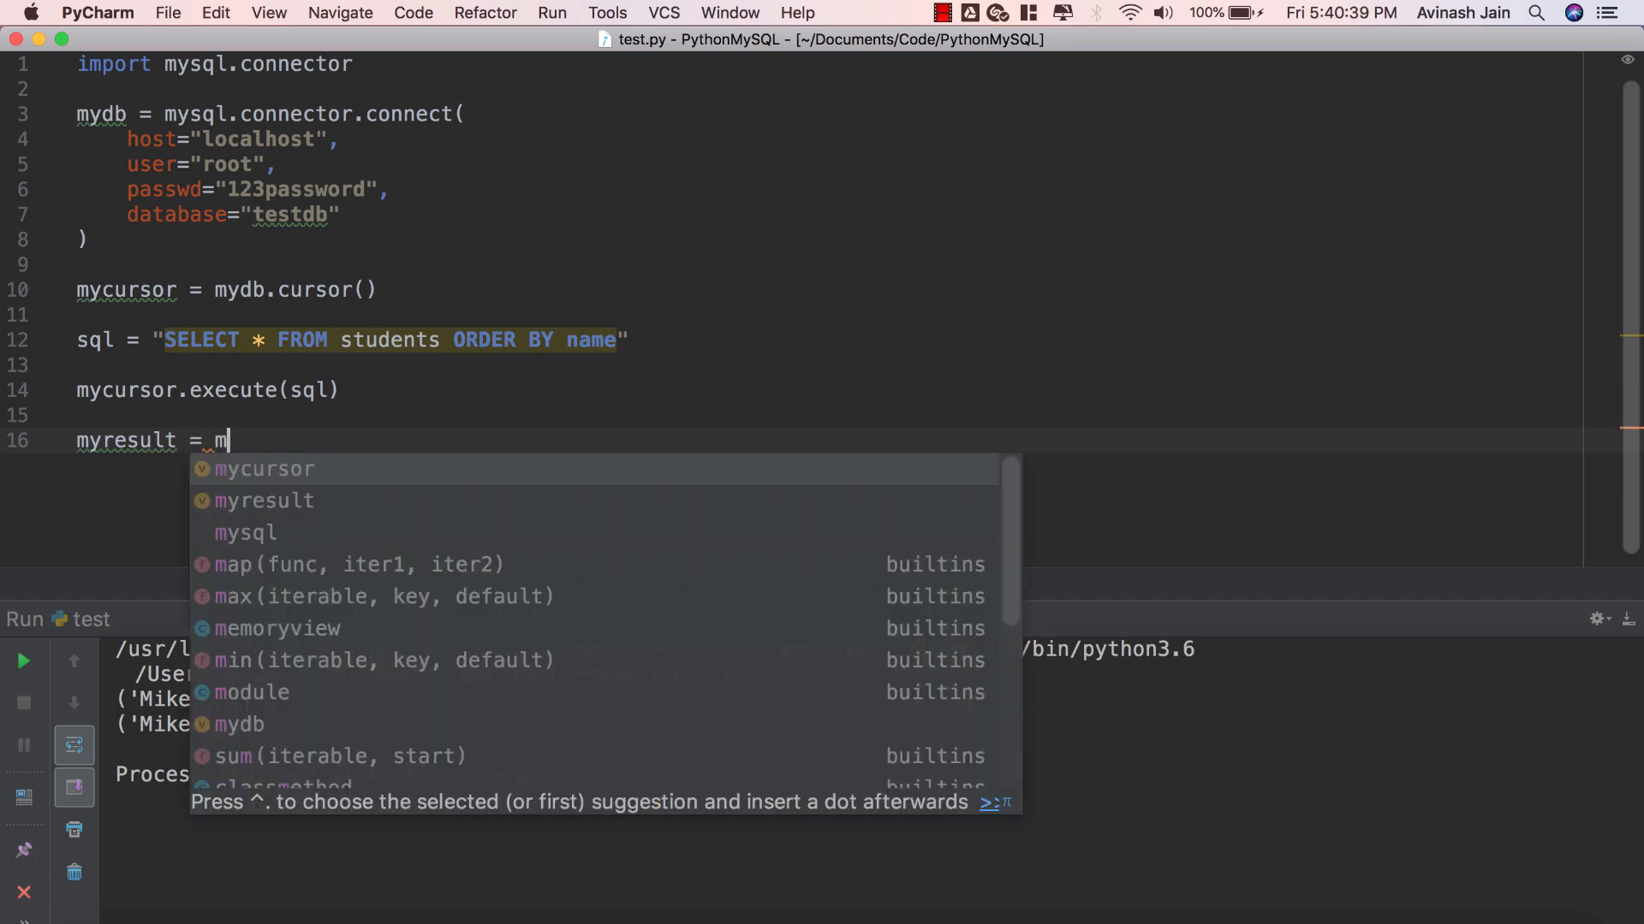
pyautogui.write('ycursor.fetcha')
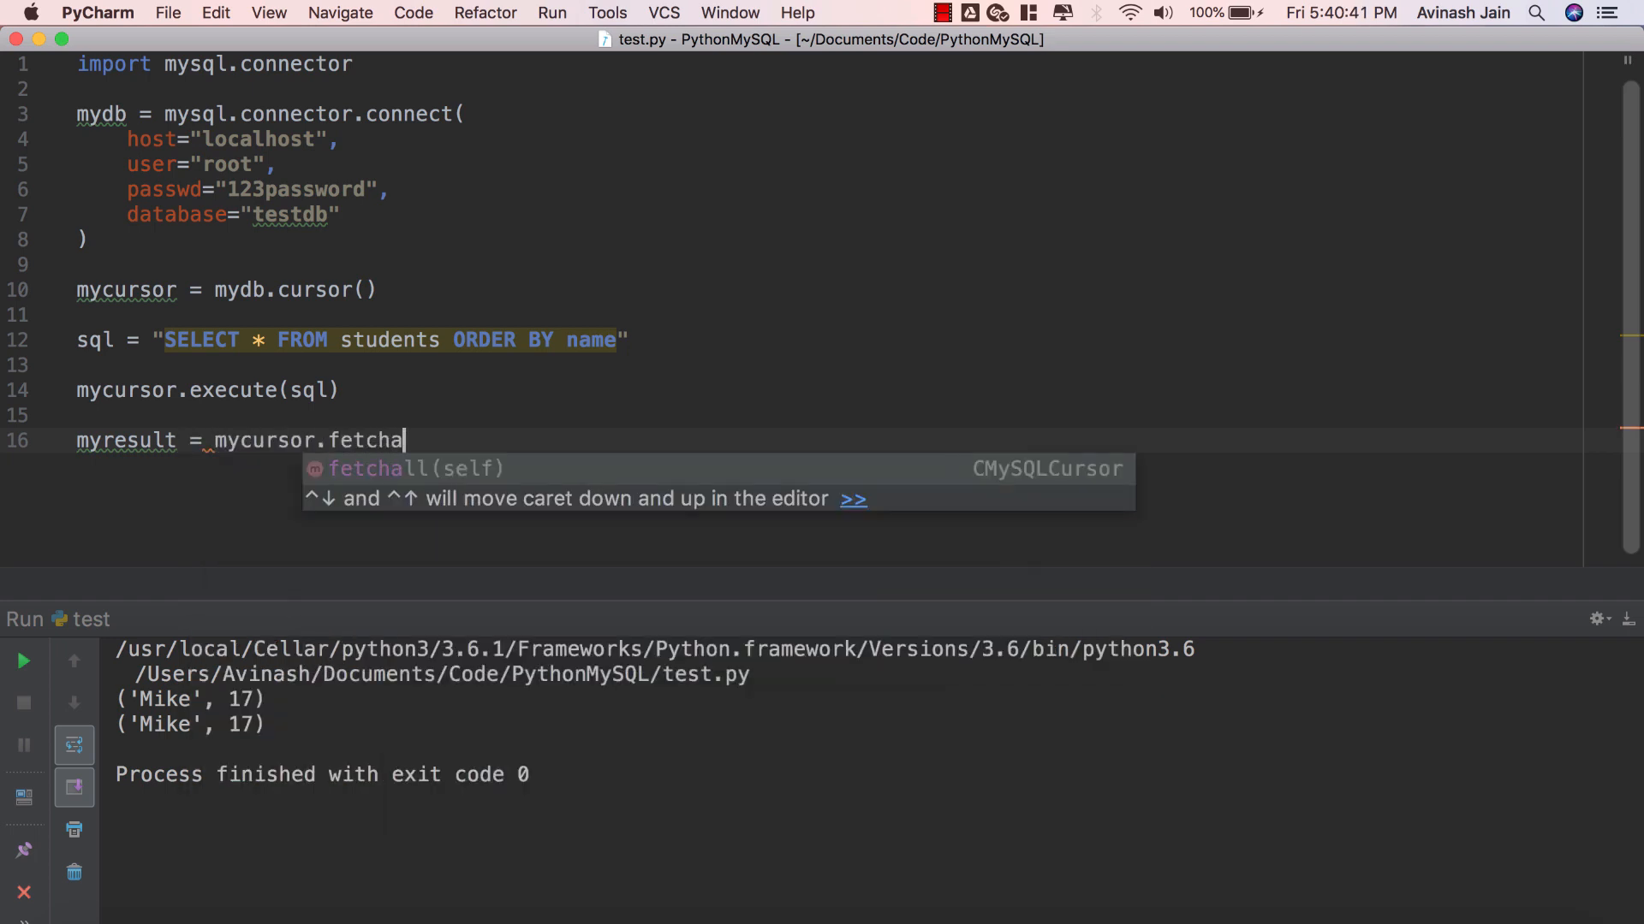
pyautogui.press('Enter')
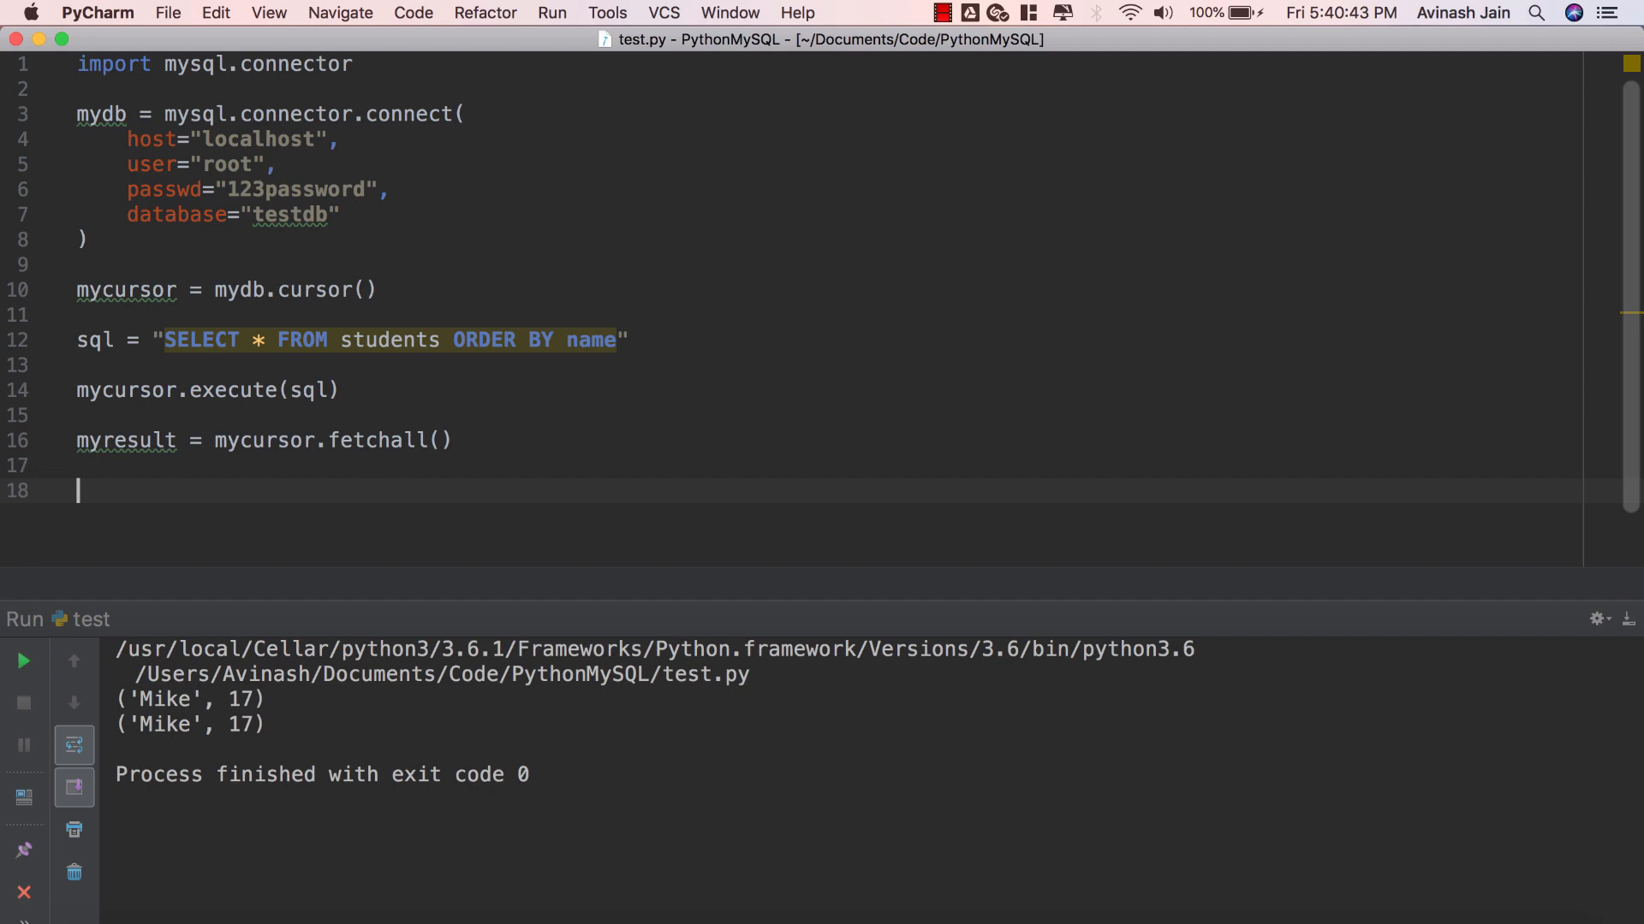
# Step: Add a for r in myresult loop that prints each row
pyautogui.write('for r')
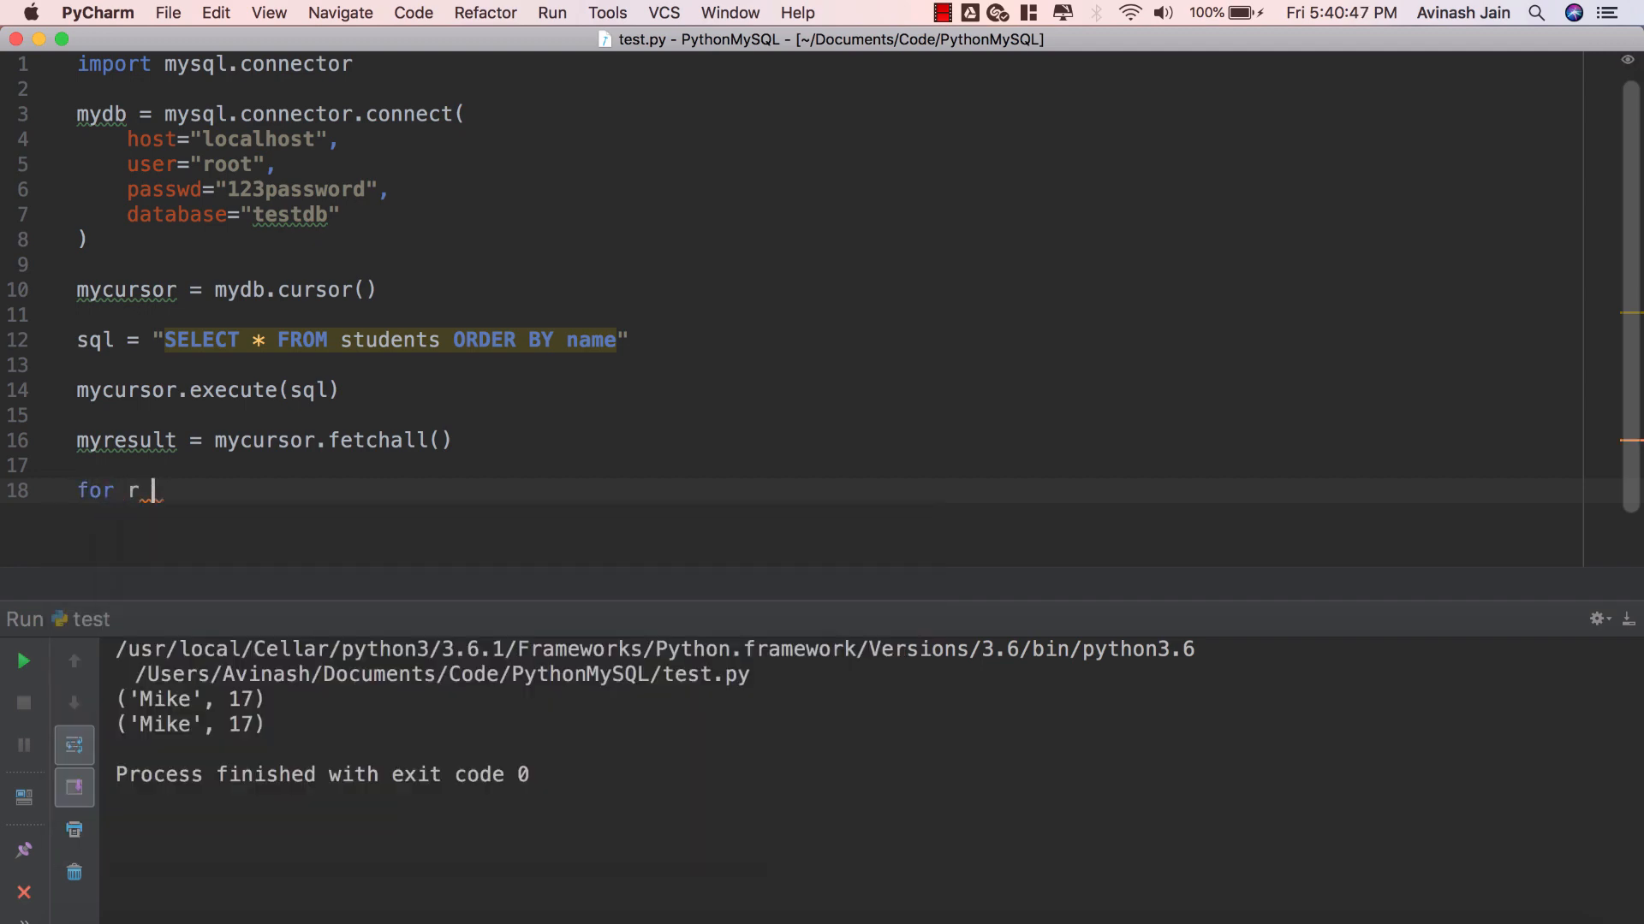
pyautogui.write('in myresult:')
pyautogui.write('print(r)')
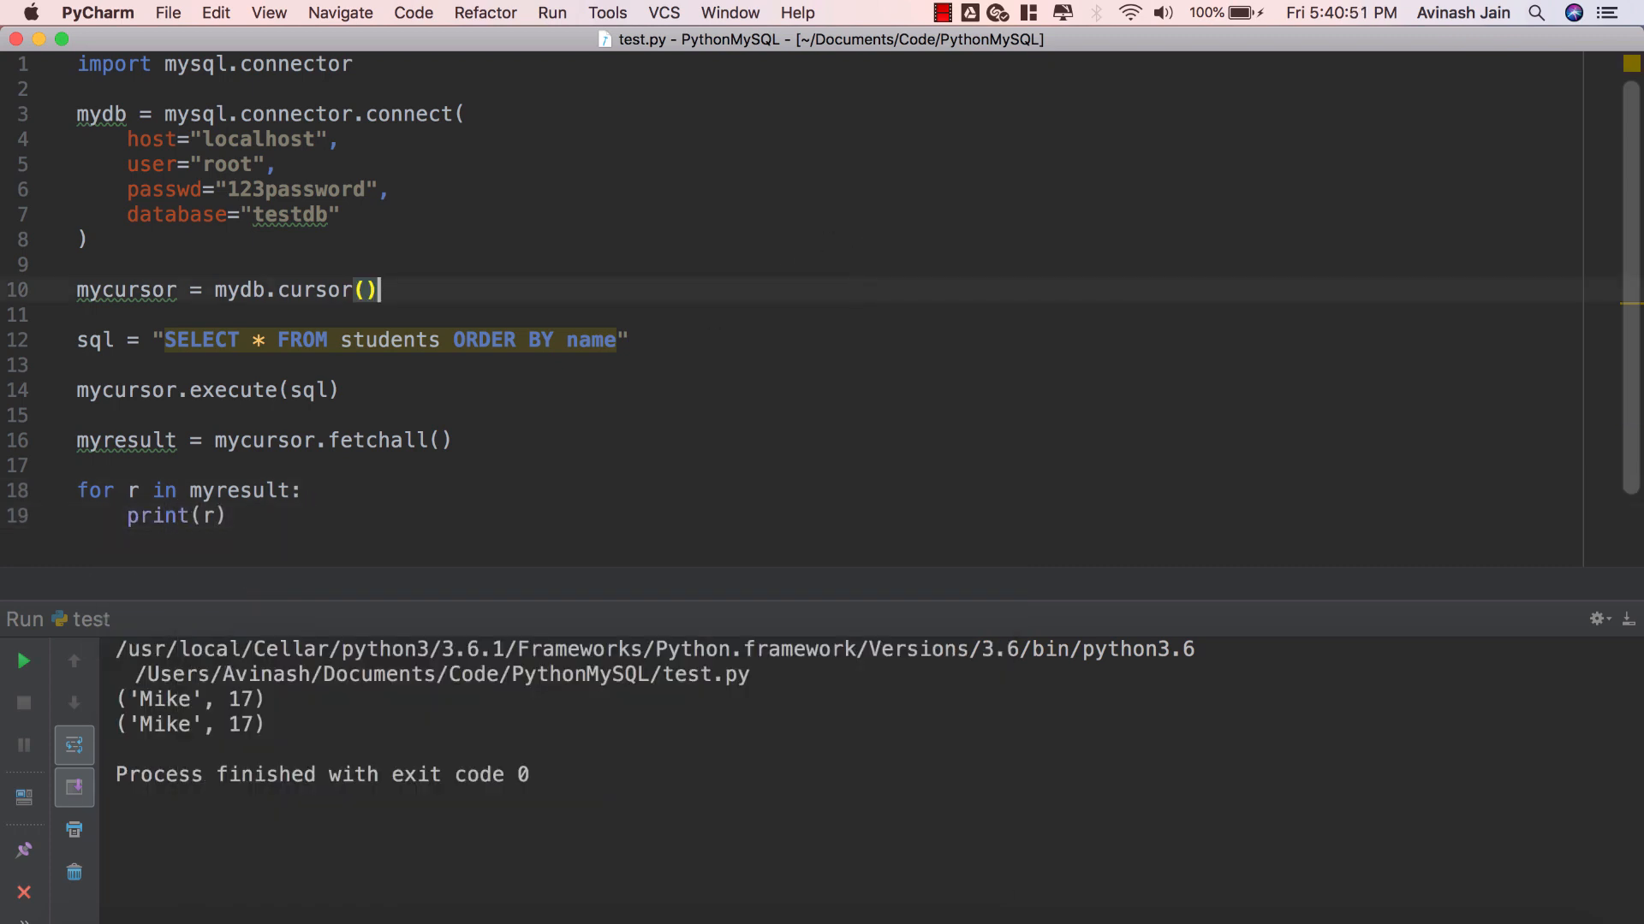
pyautogui.moveTo(452, 339)
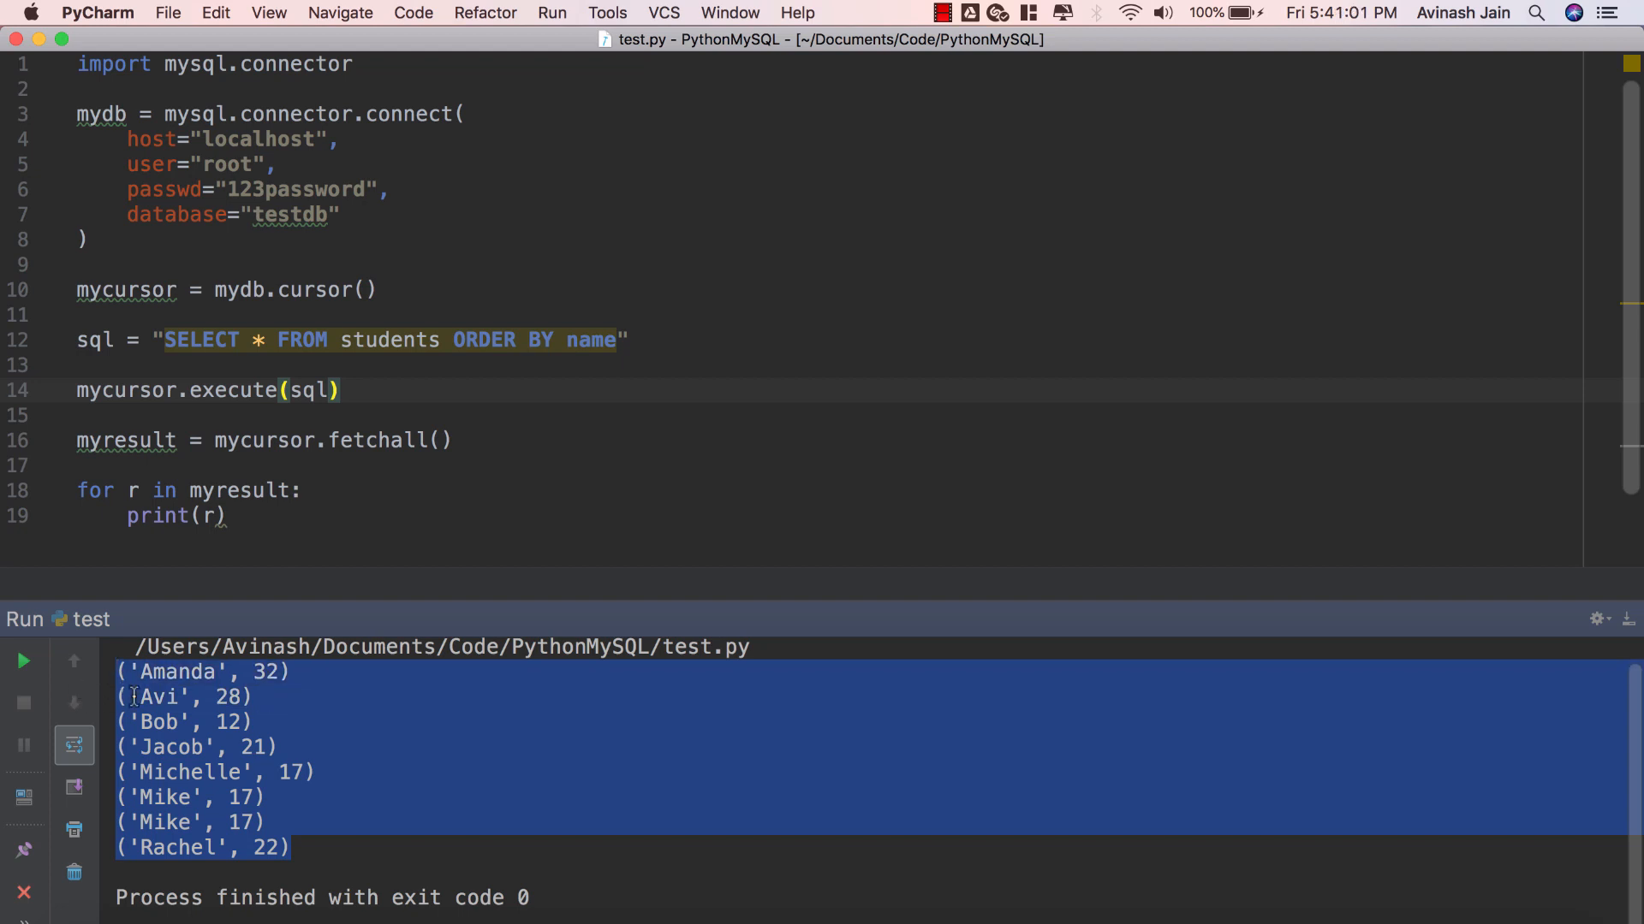
pyautogui.moveTo(580, 366)
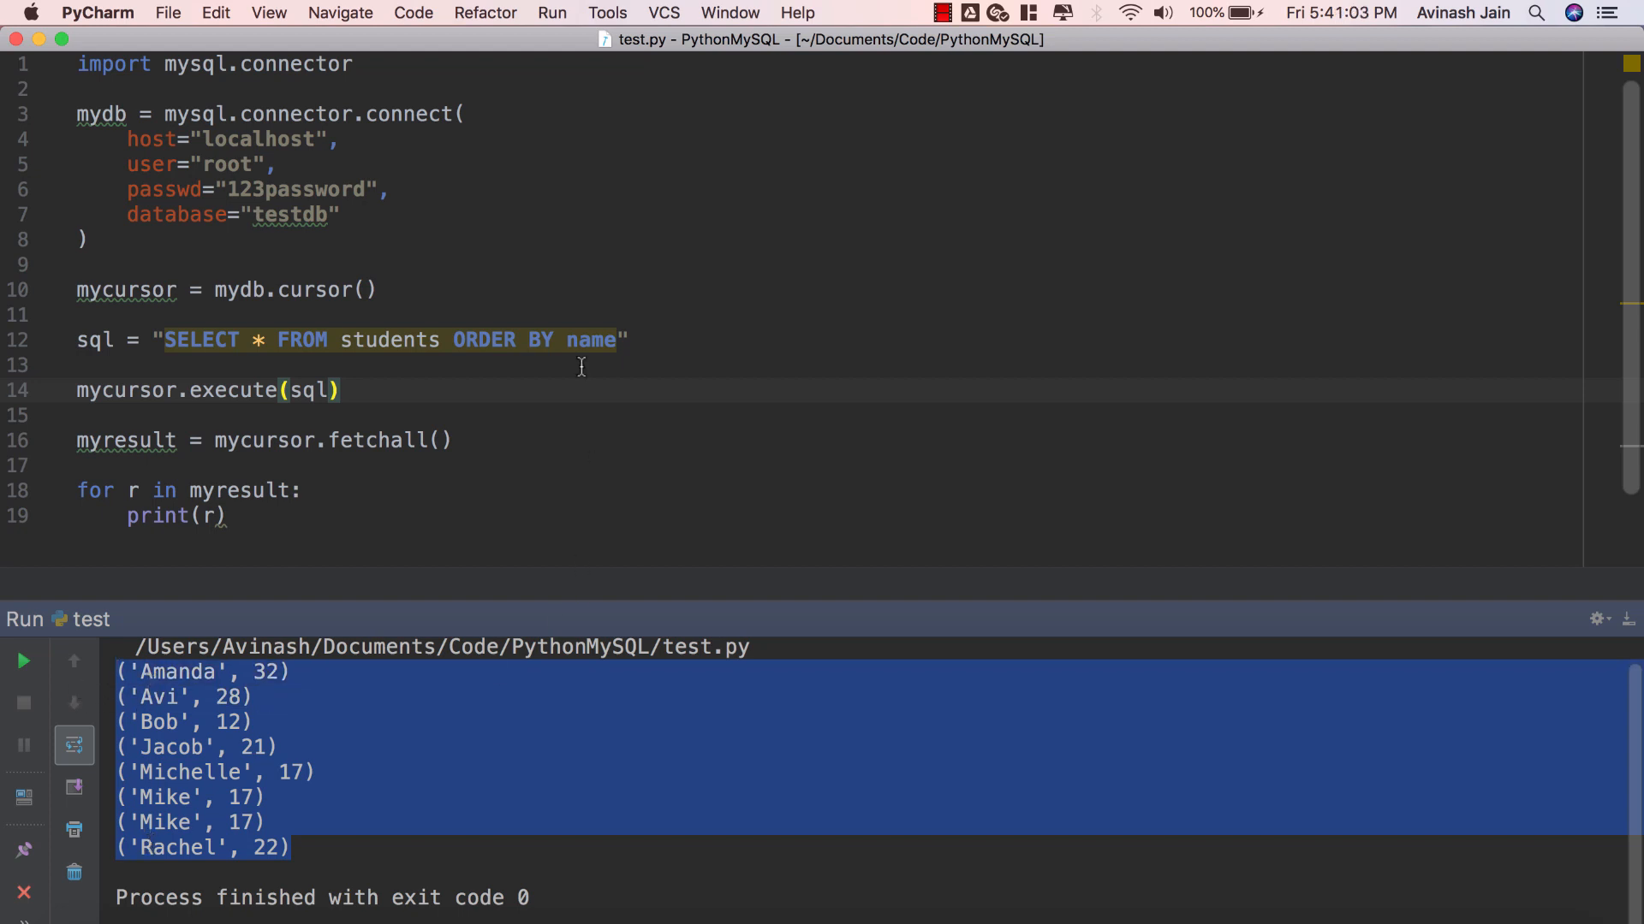
# Step: Change the ORDER BY column from name to age
pyautogui.write('age')
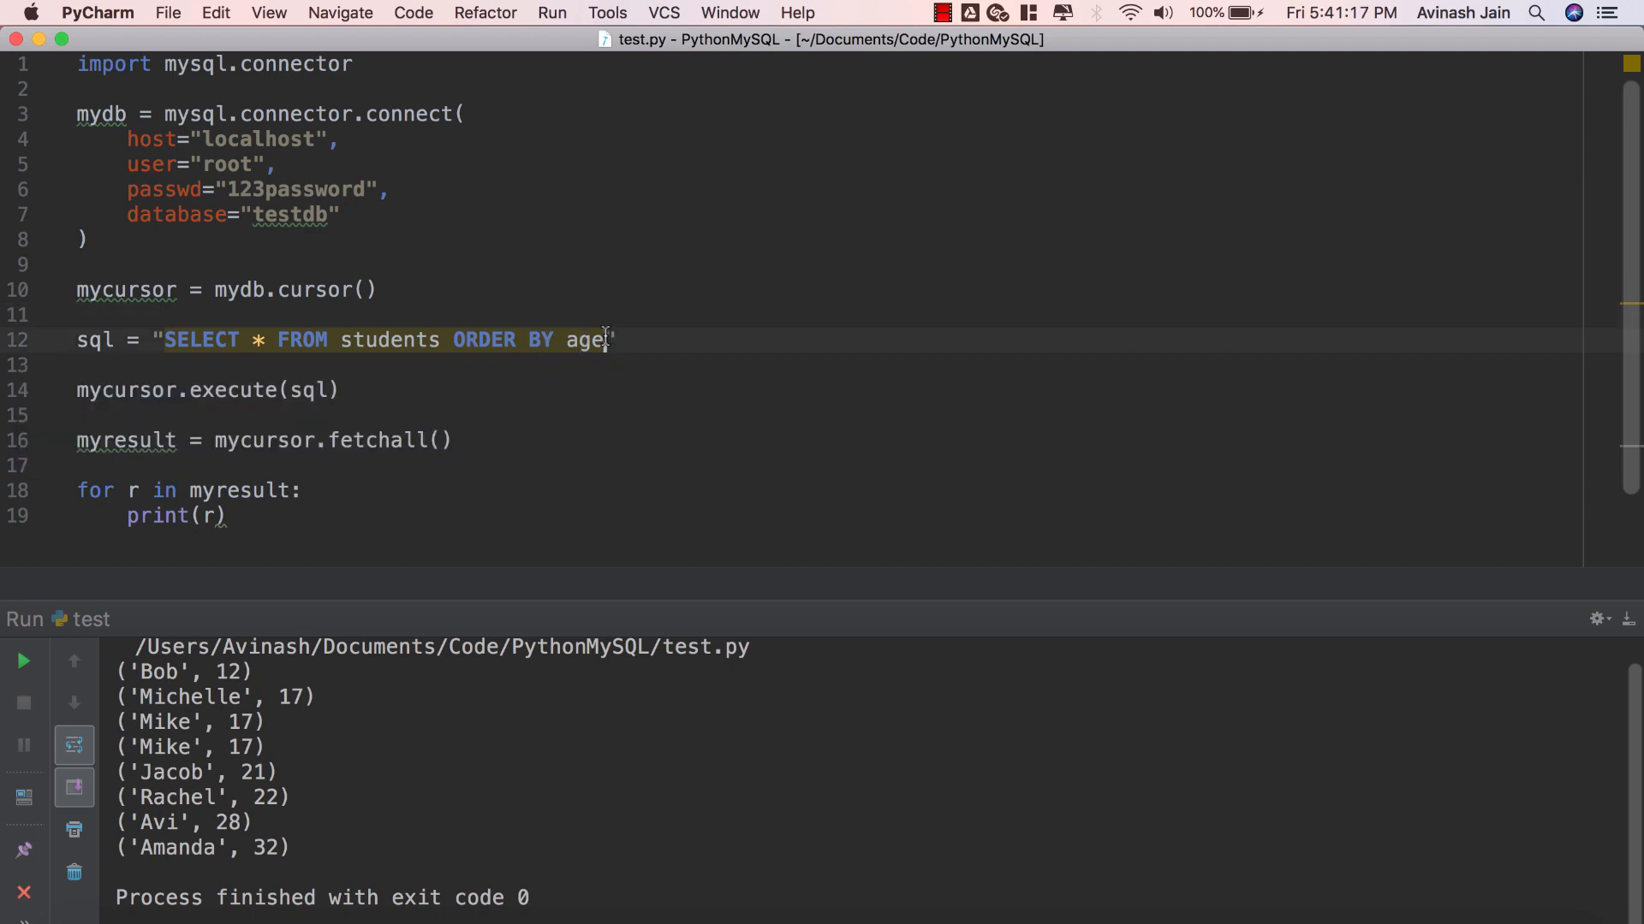
# Step: Add DESC after age so the query sorts by age descending
pyautogui.write('D')
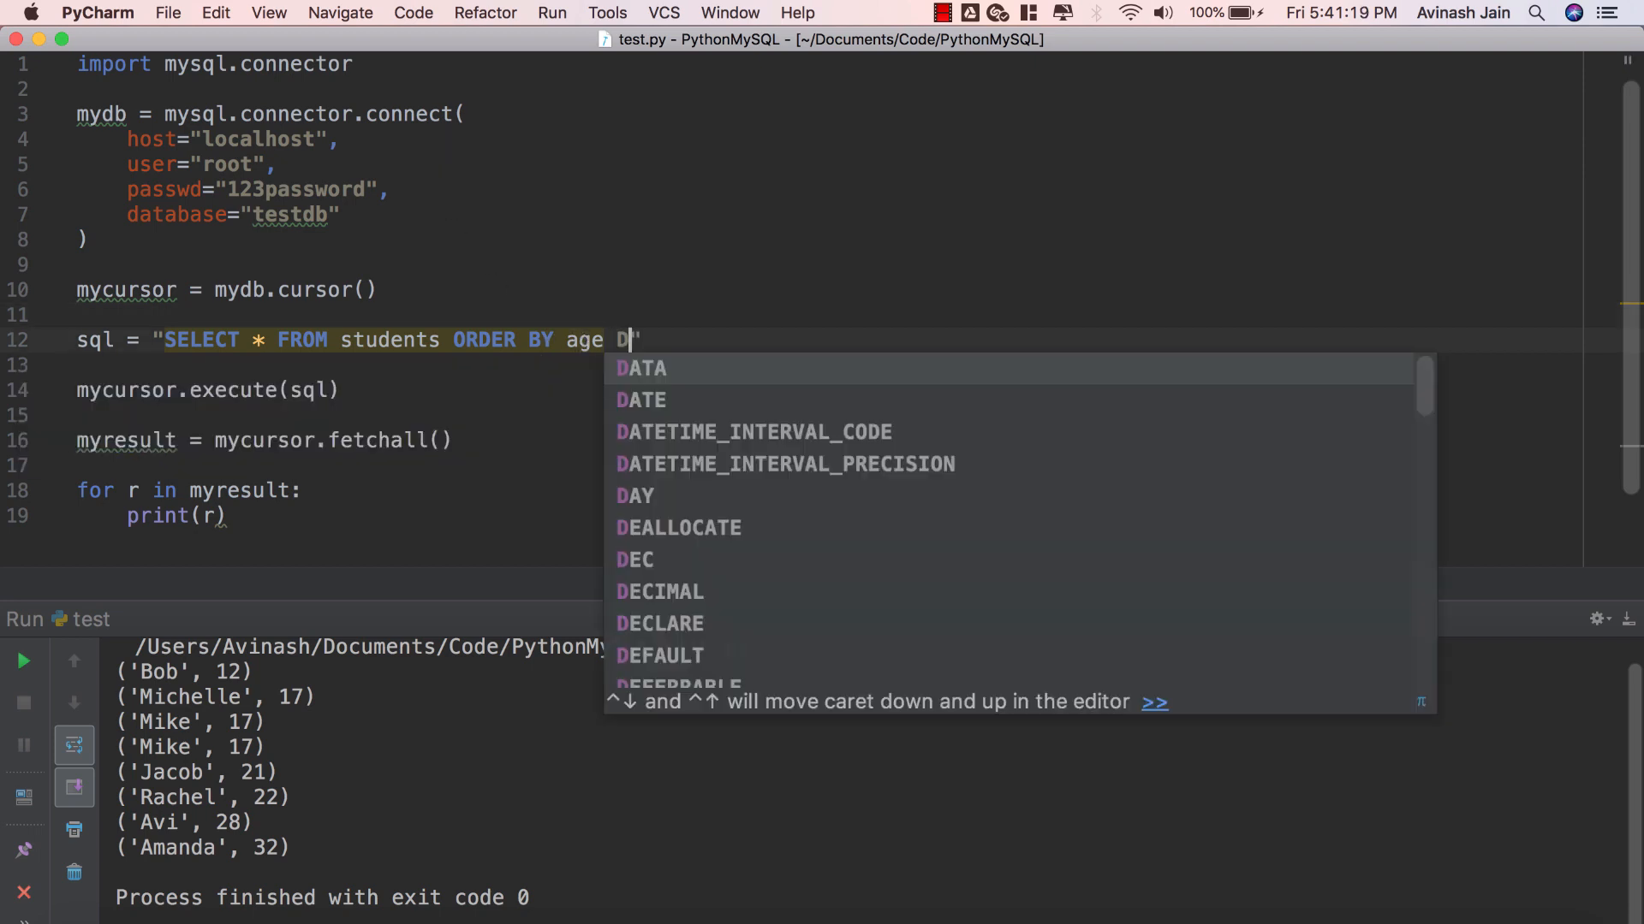
pyautogui.write('ESC')
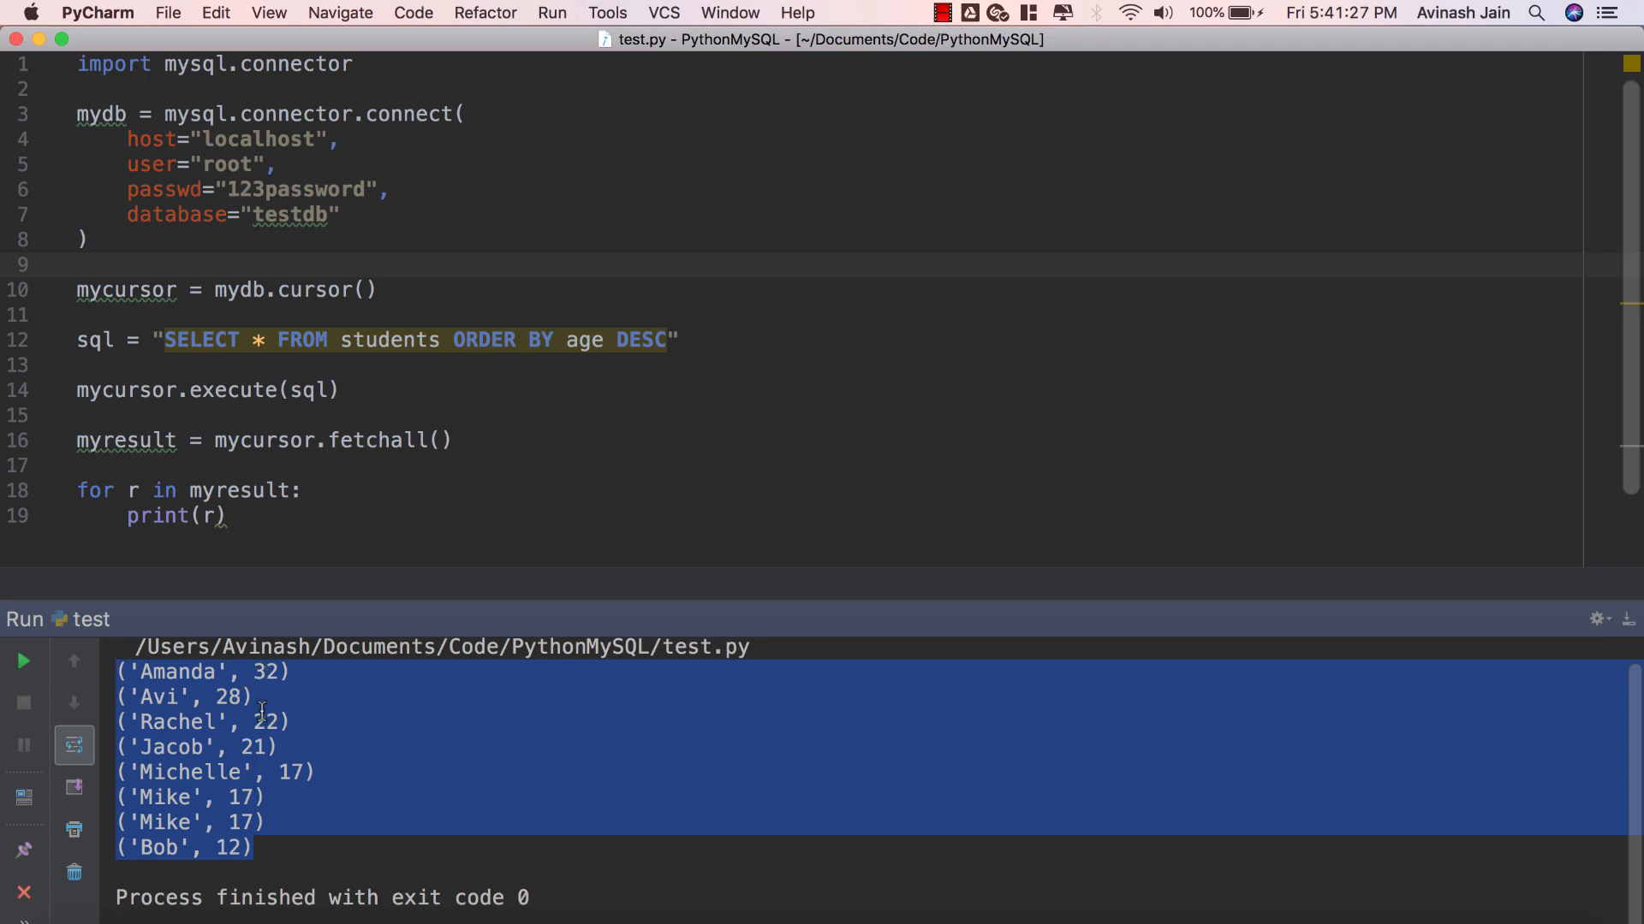
# Step: Replace the sort column age with name, keeping the DESC order
pyautogui.click(344, 390)
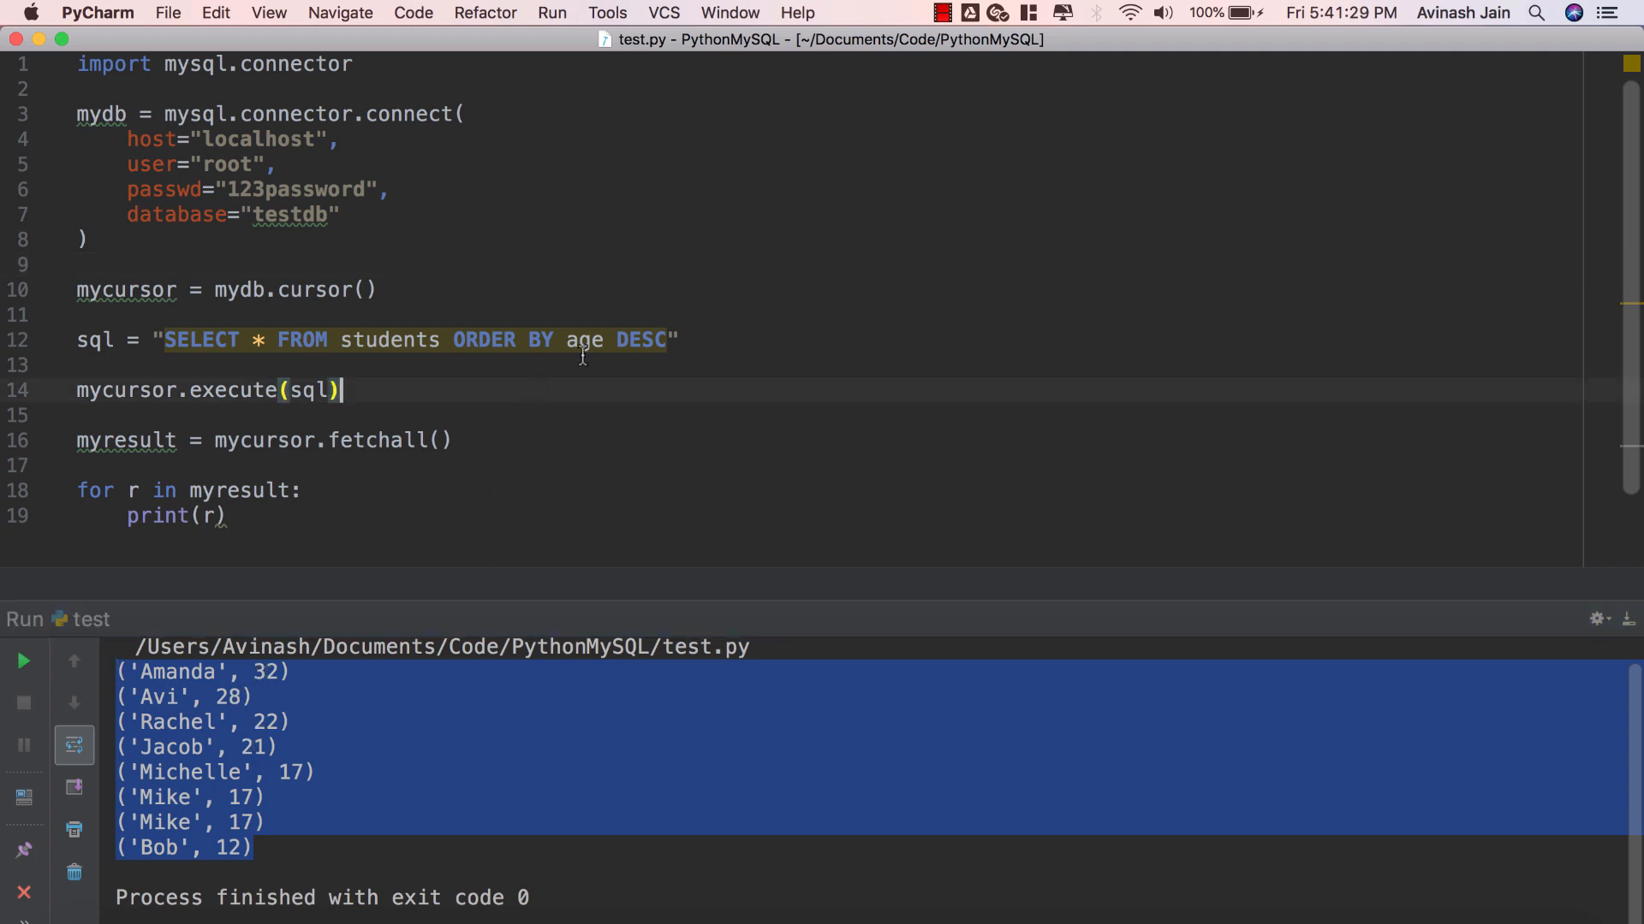
pyautogui.write('name')
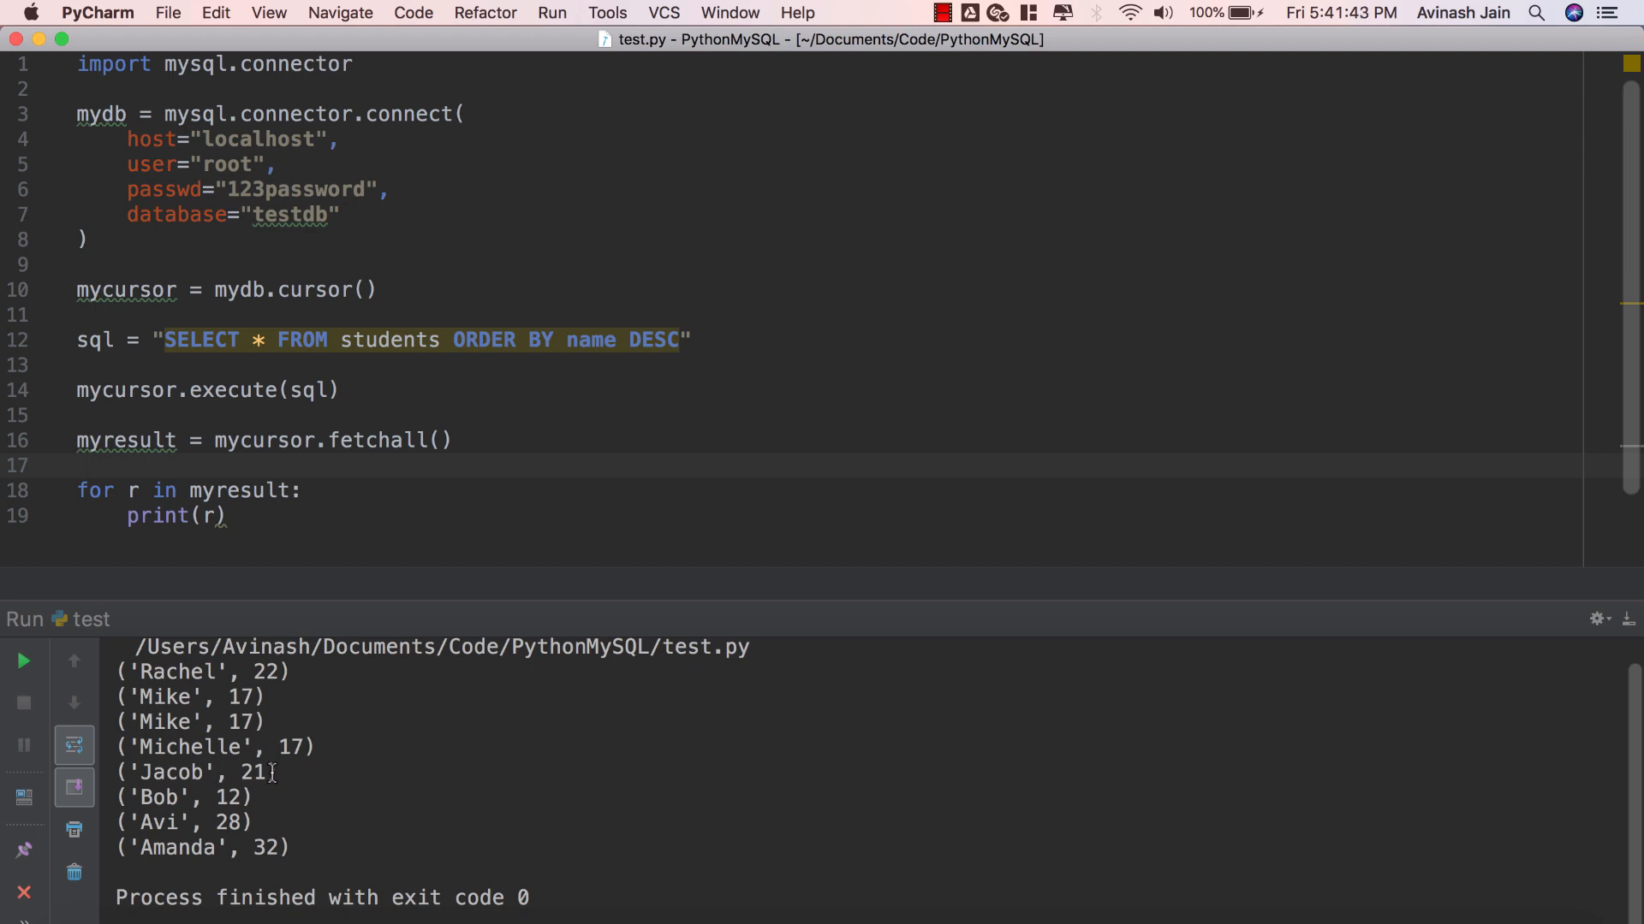
pyautogui.moveTo(422, 704)
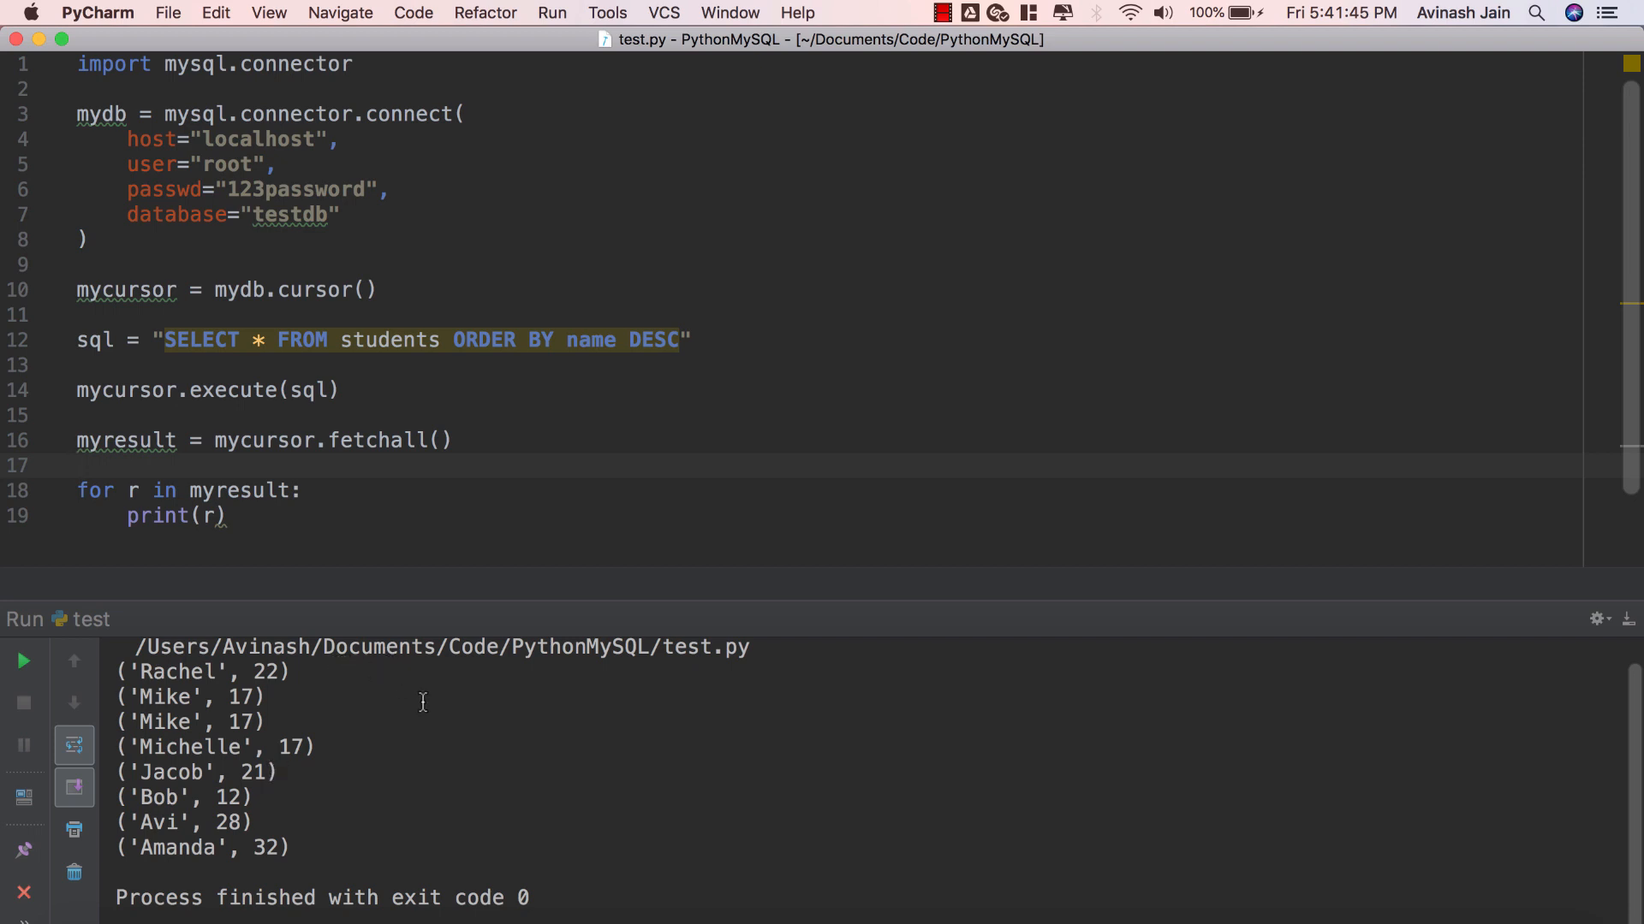